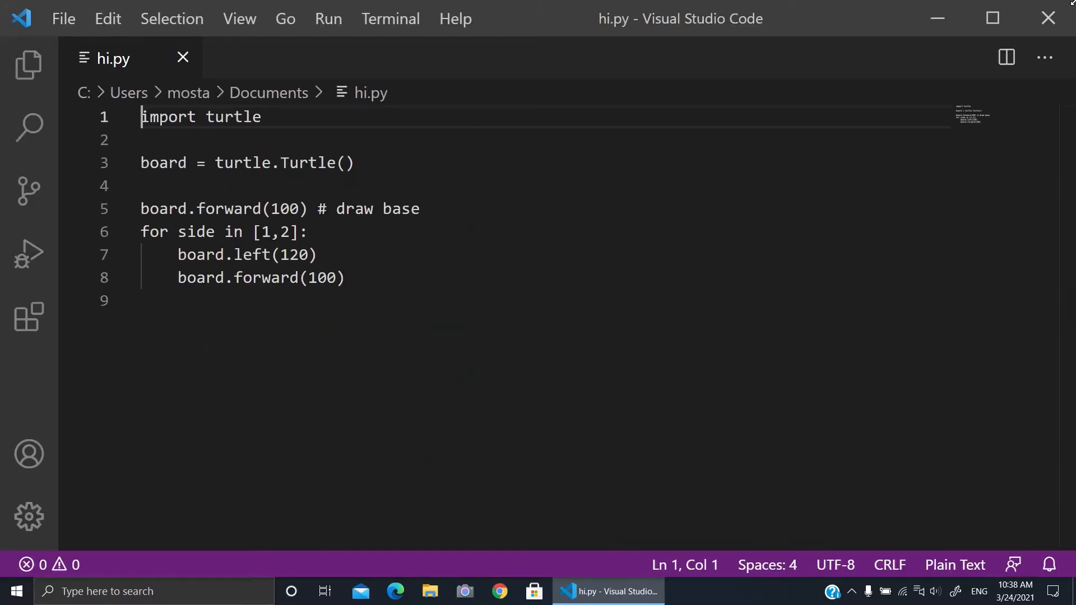
- Search Start for "hi" and open the file location of the hi Python file
{"action": "left_click", "coordinate": [14, 590]}
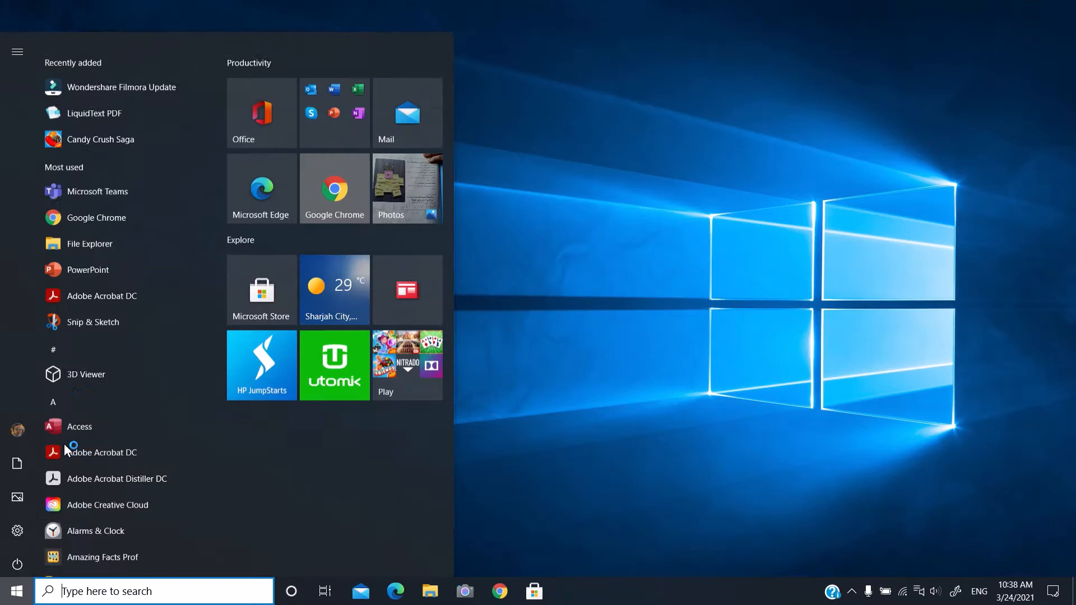
{"action": "type", "text": "hi"}
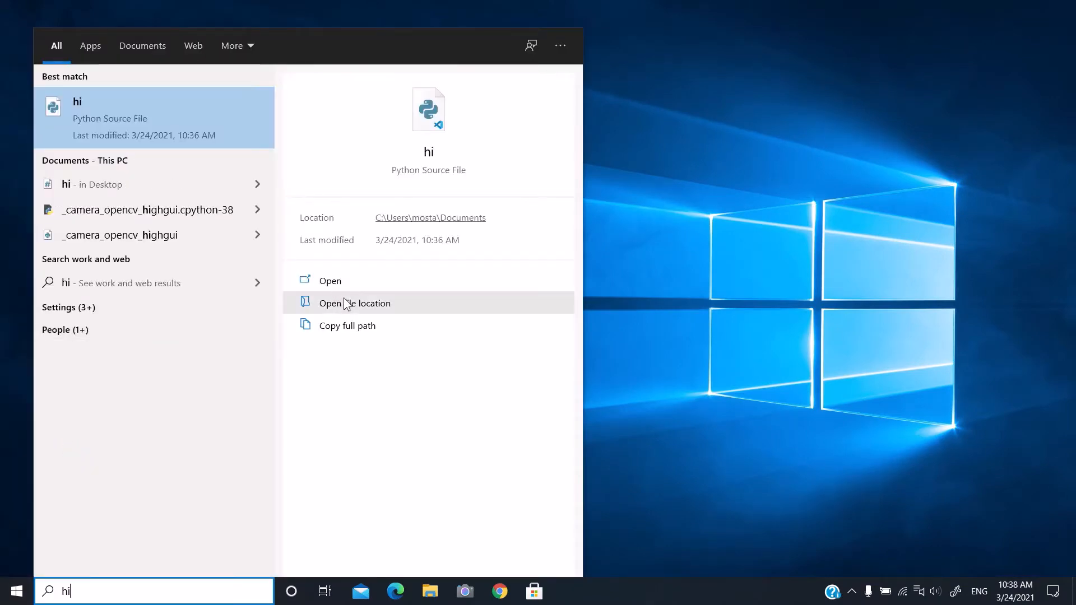
{"action": "left_click", "coordinate": [355, 304]}
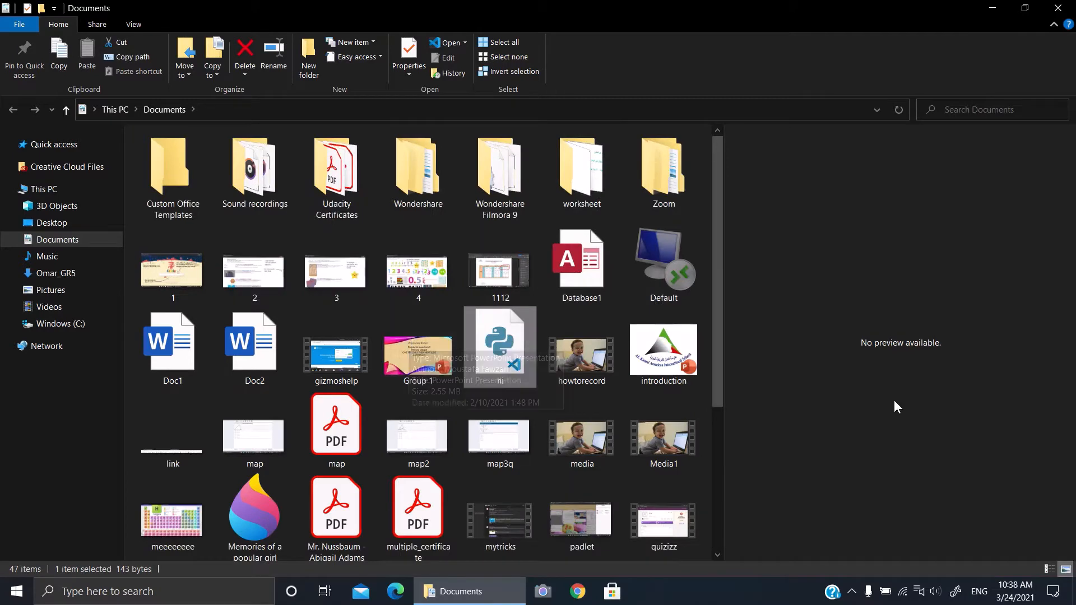
- Open hi.py with Visual Studio Code via Open with > Choose another app
{"action": "right_click", "coordinate": [500, 346]}
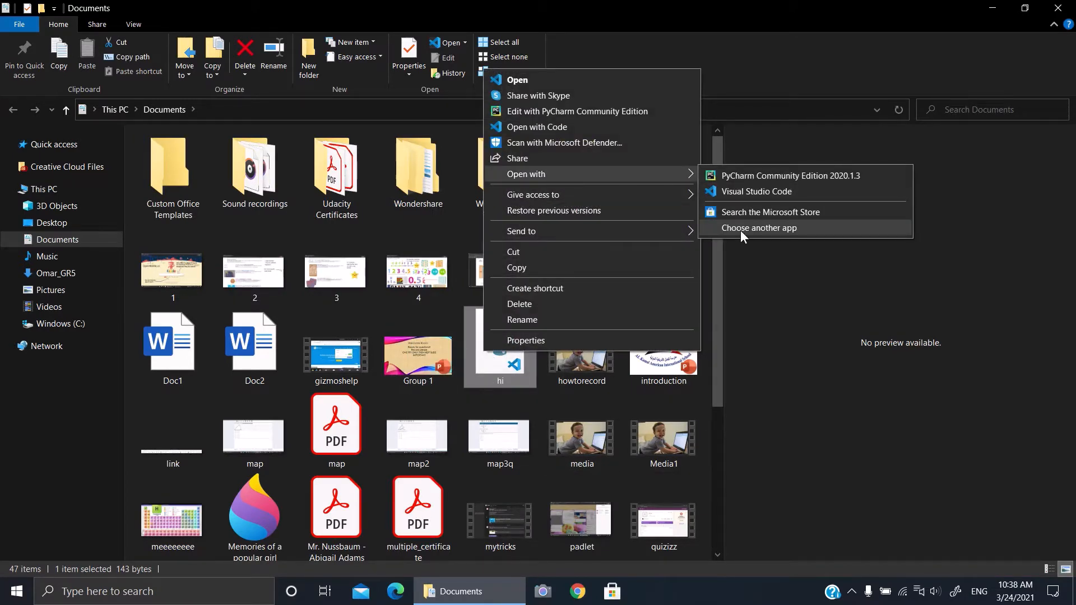
{"action": "left_click", "coordinate": [760, 228]}
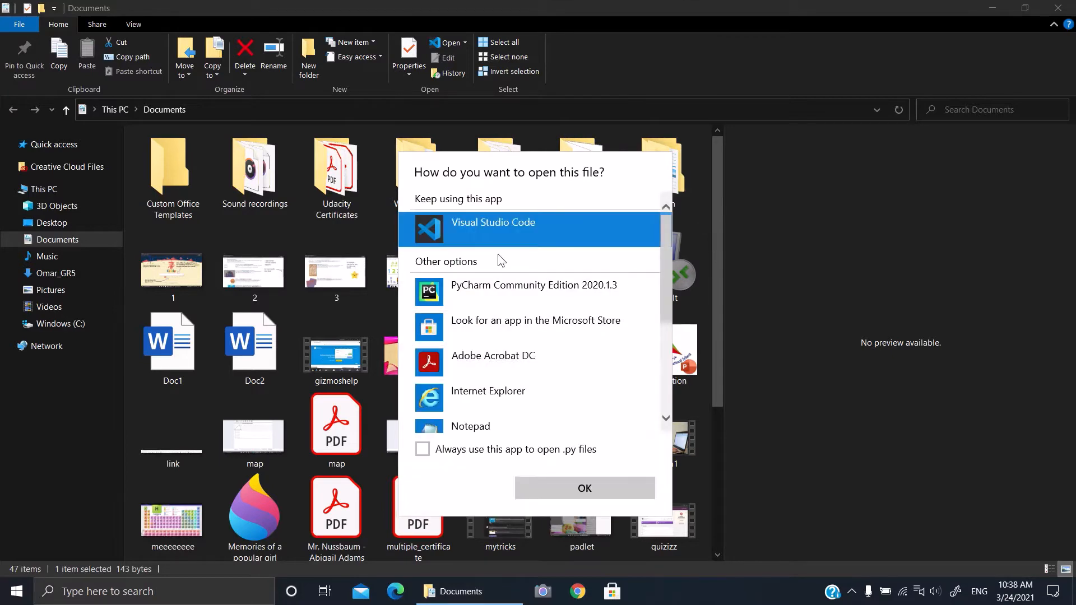
{"action": "left_click", "coordinate": [582, 488]}
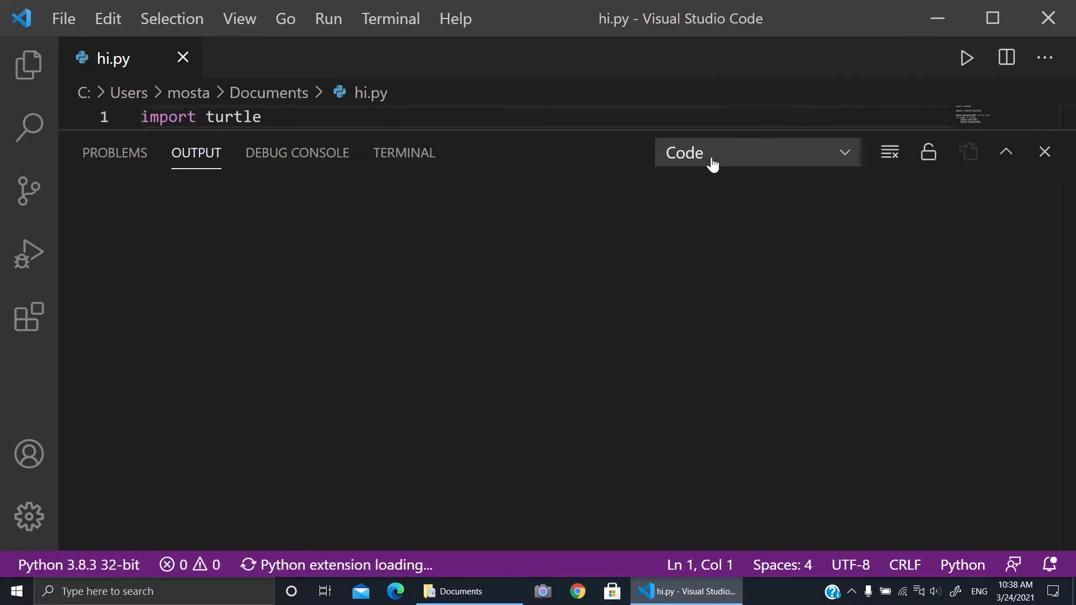
- Close the Output panel and select the drawing code on lines 5 to 8
{"action": "left_click", "coordinate": [964, 57]}
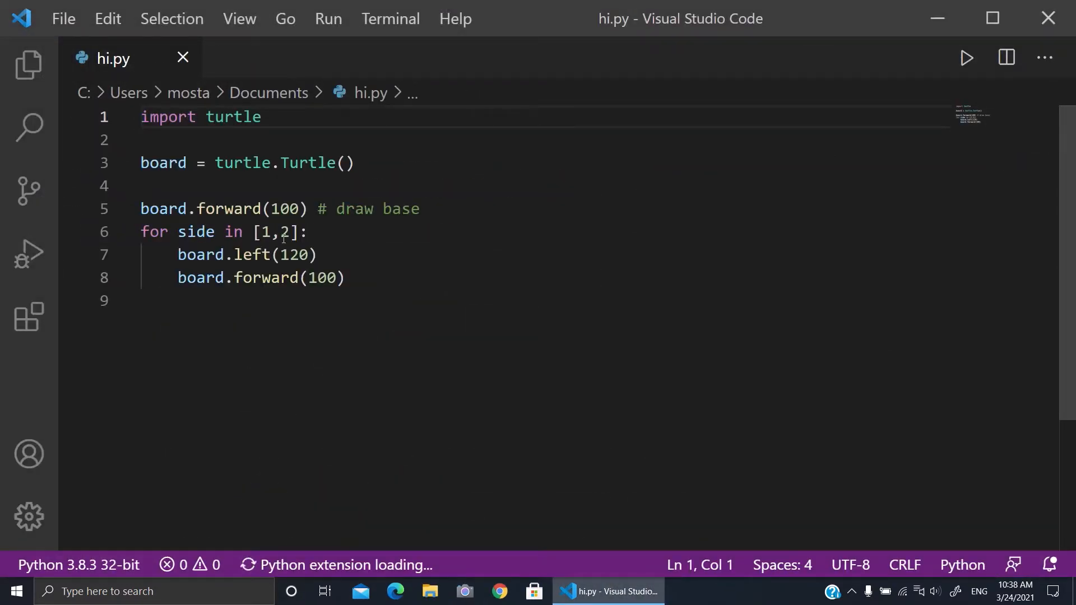
{"action": "left_click_drag", "start_coordinate": [142, 208], "coordinate": [344, 277]}
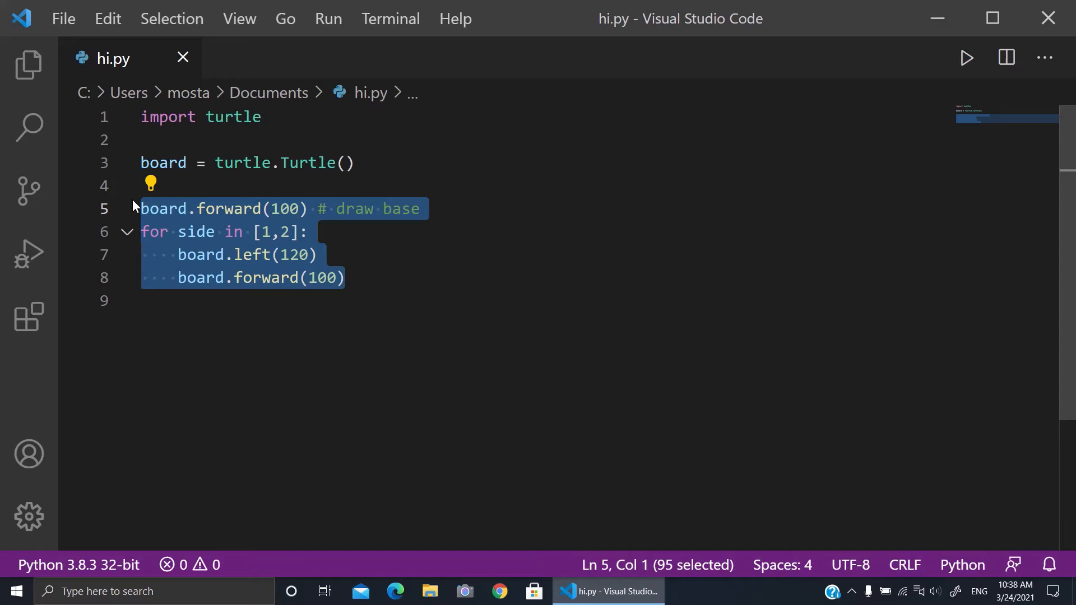
- Delete the selected code and extra lines, leaving only import turtle
{"action": "key", "text": "Delete"}
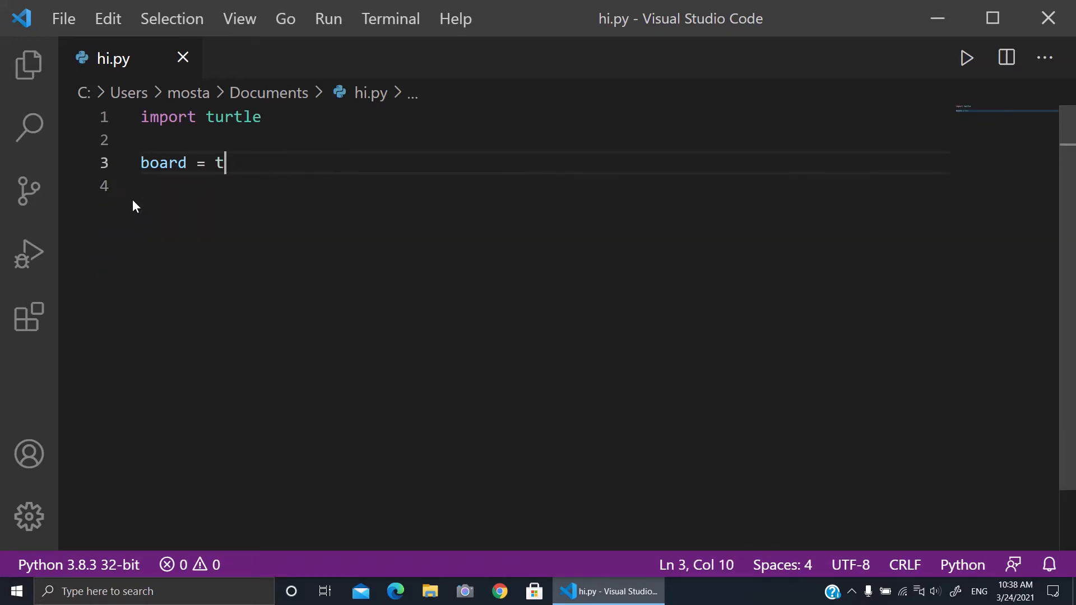
{"action": "key", "text": "ctrl+z"}
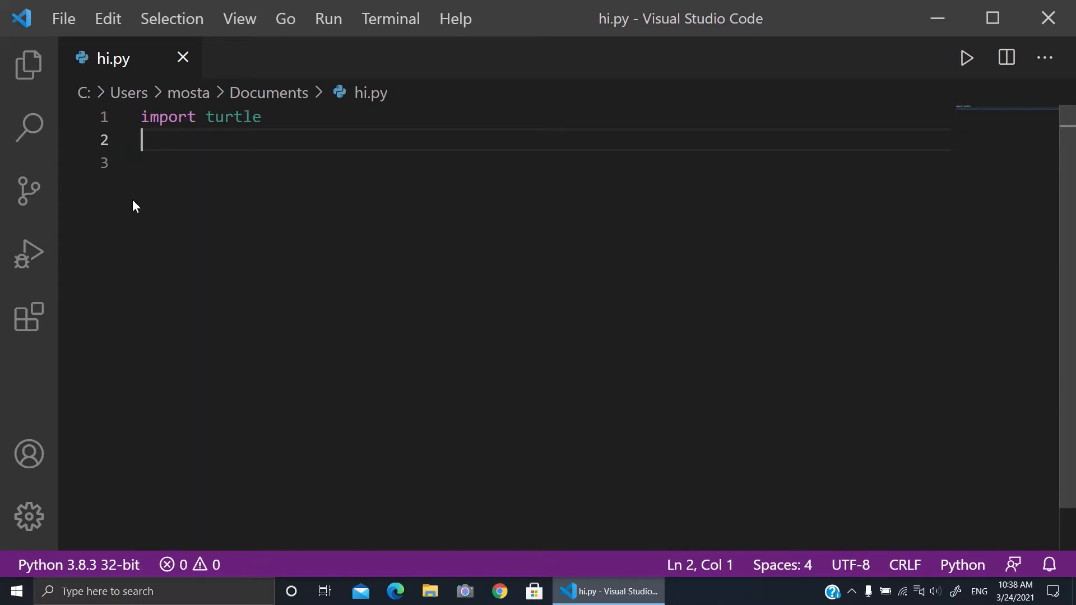
{"action": "key", "text": "enter"}
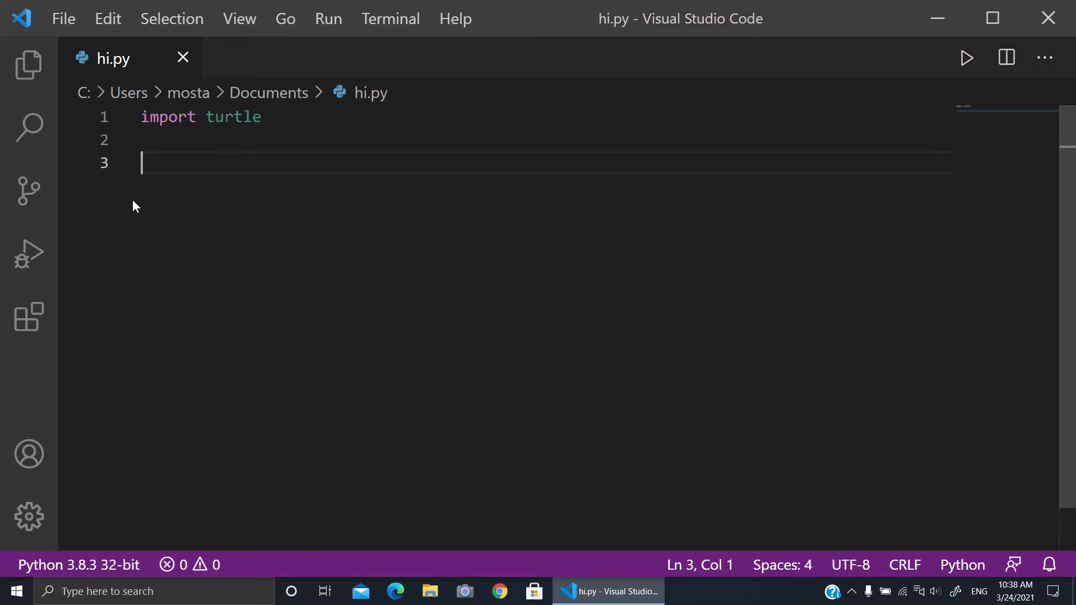
{"action": "key", "text": "backspace"}
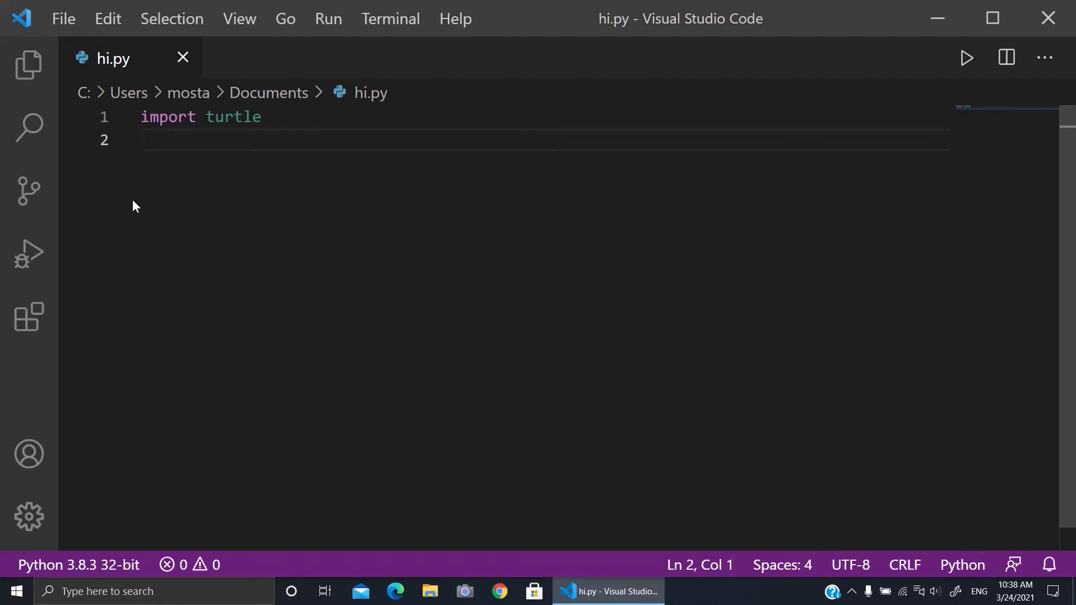
- Write nice_color = "orange" on line 2 and begin line 3 with mia
{"action": "type", "text": "prett"}
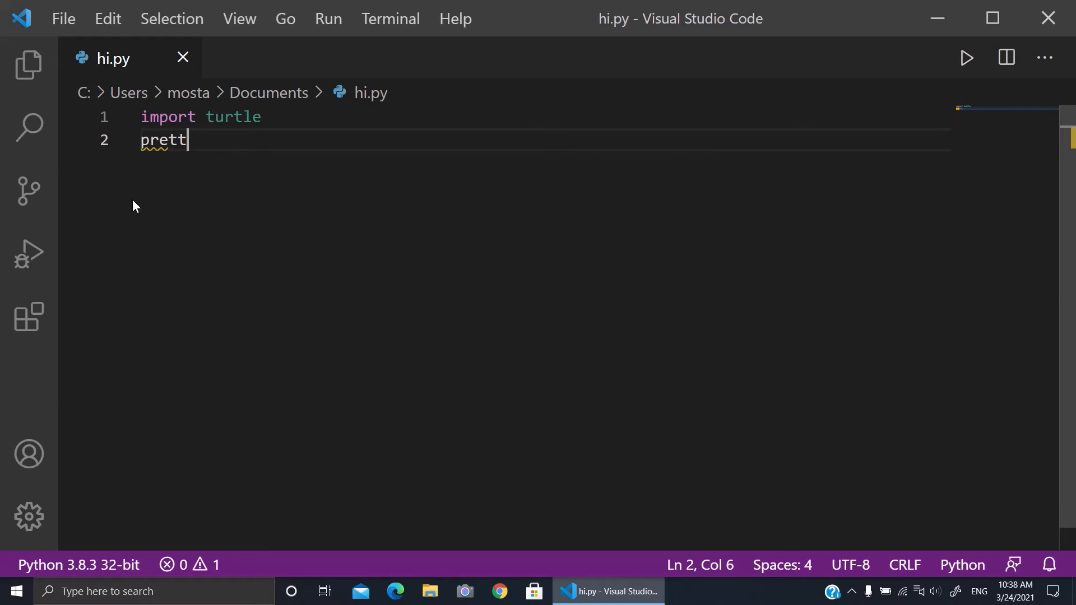
{"action": "key", "text": "ctrl+a"}
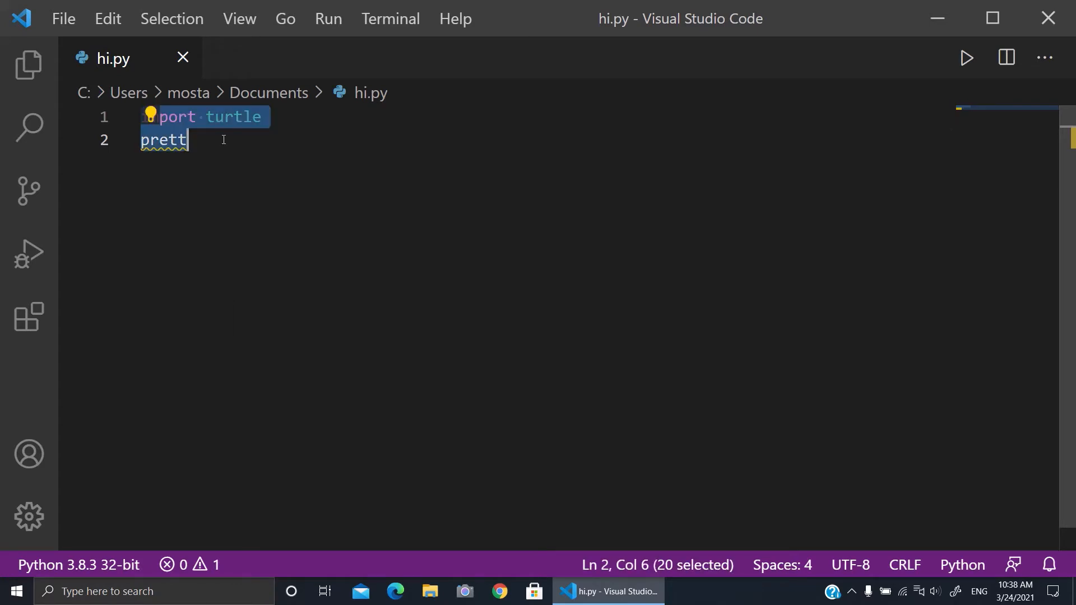
{"action": "type", "text": "nice_color"}
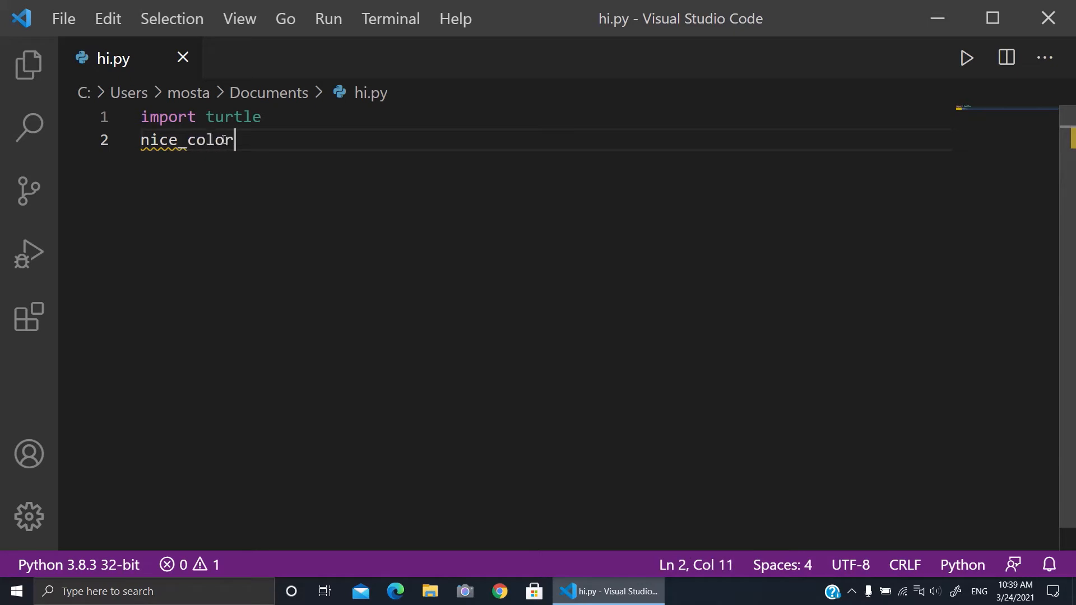
{"action": "type", "text": "="}
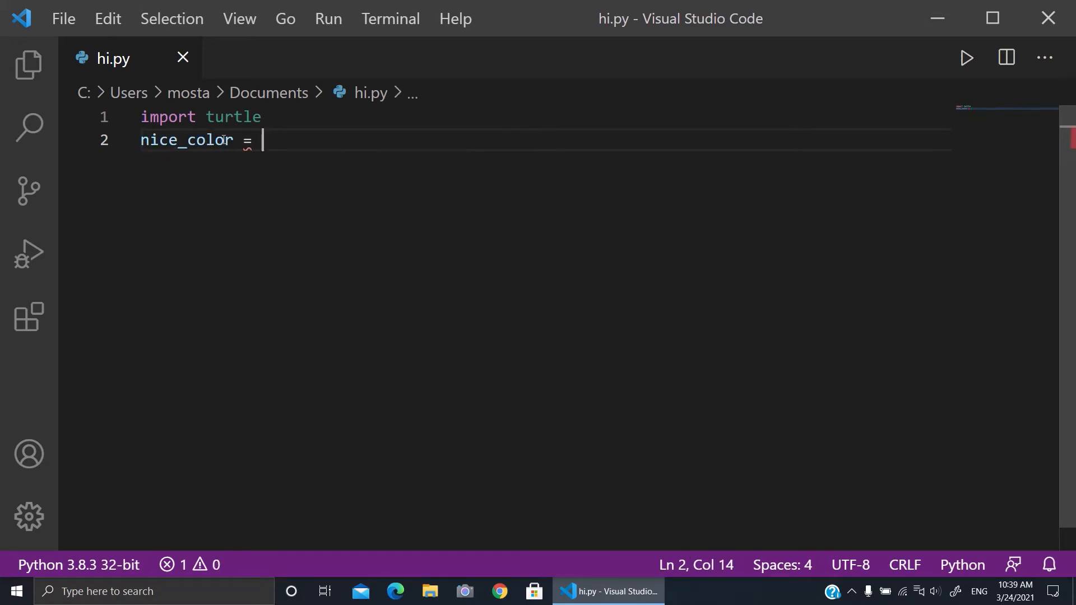
{"action": "type", "text": "\""}
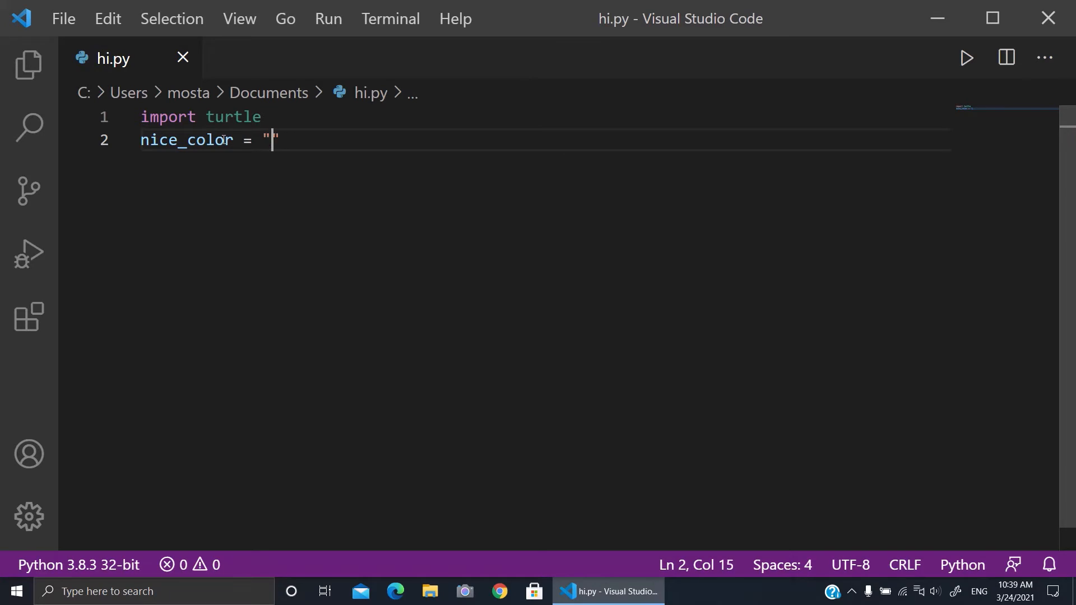
{"action": "type", "text": "(bl"}
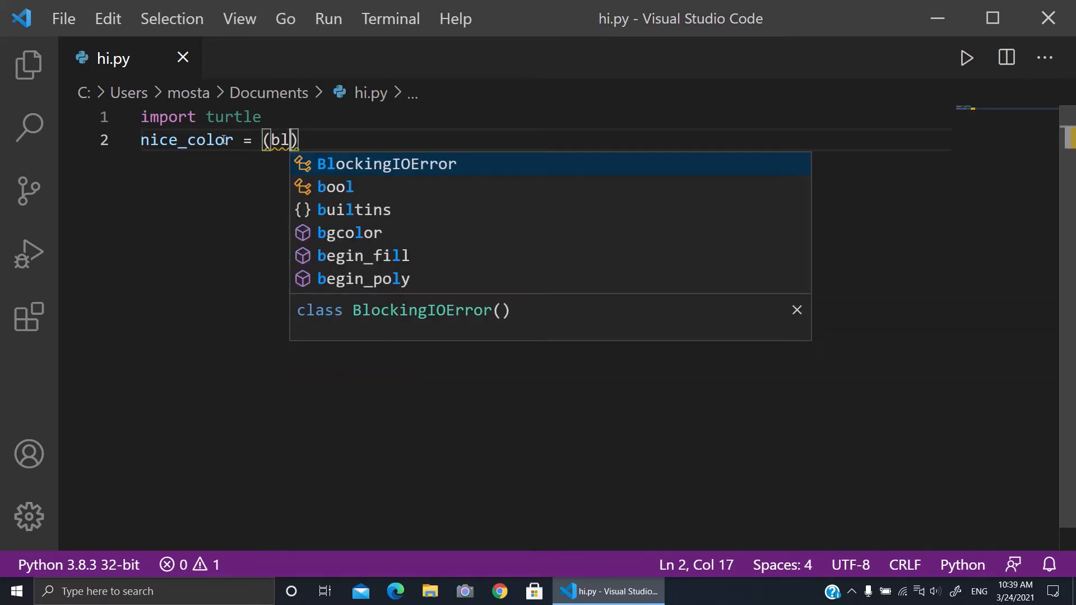
{"action": "type", "text": "ue"}
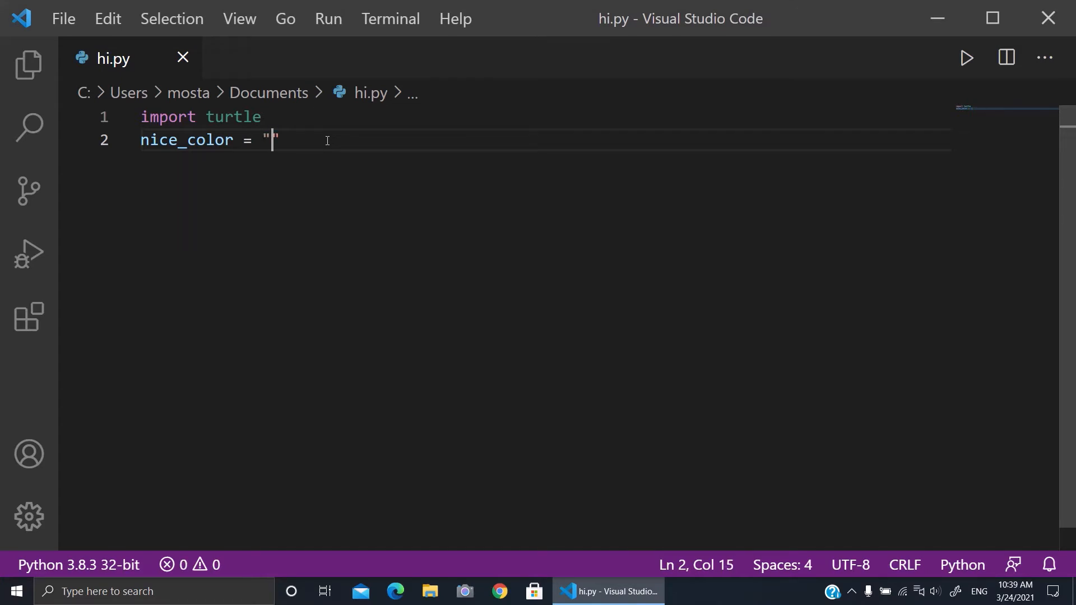
{"action": "type", "text": "oran"}
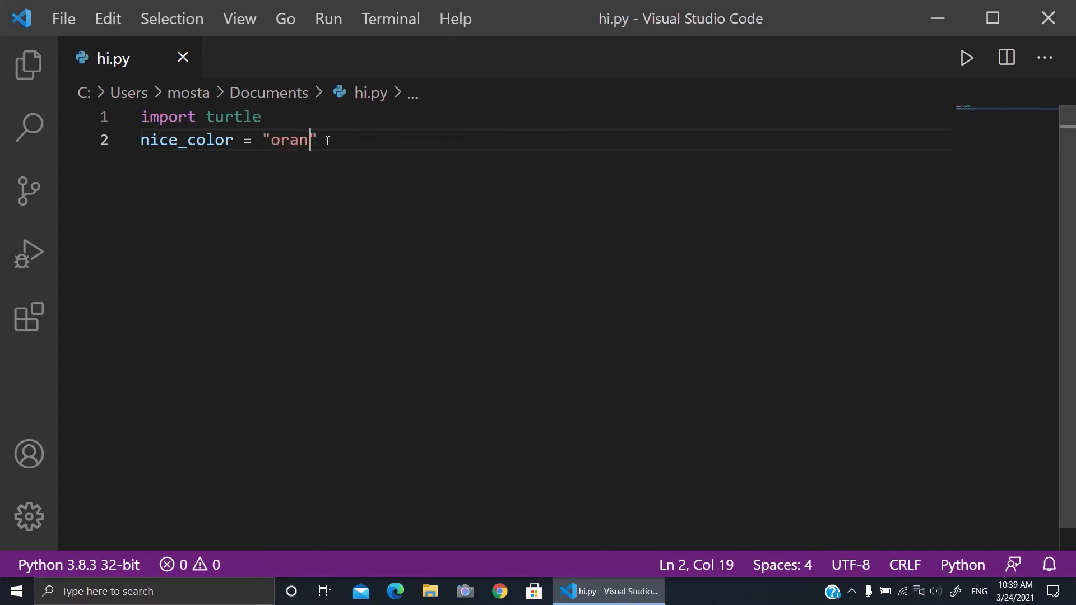
{"action": "type", "text": "ge\""}
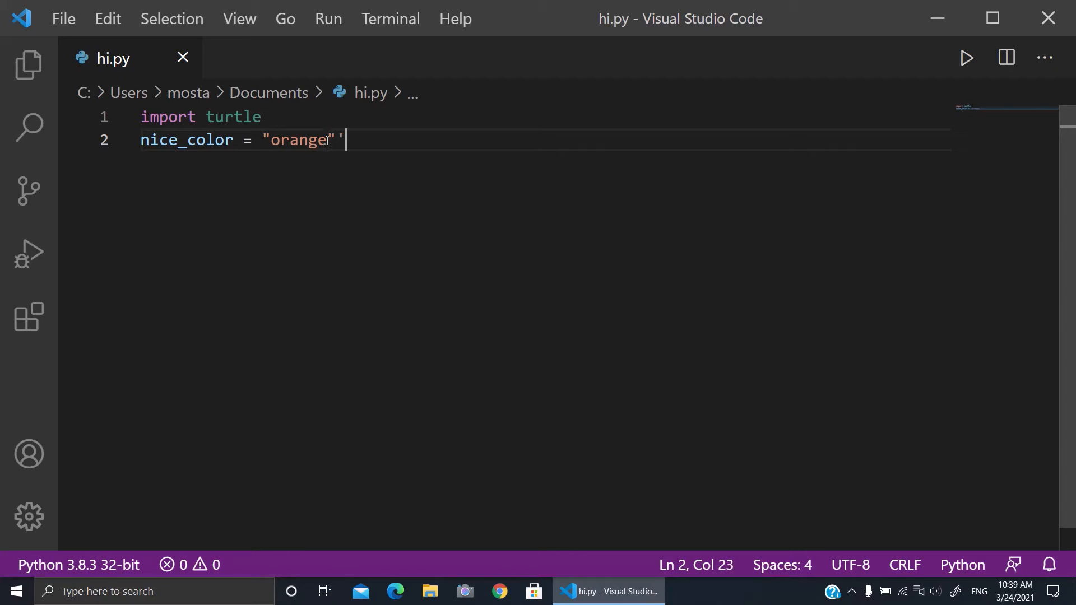
{"action": "key", "text": "Enter"}
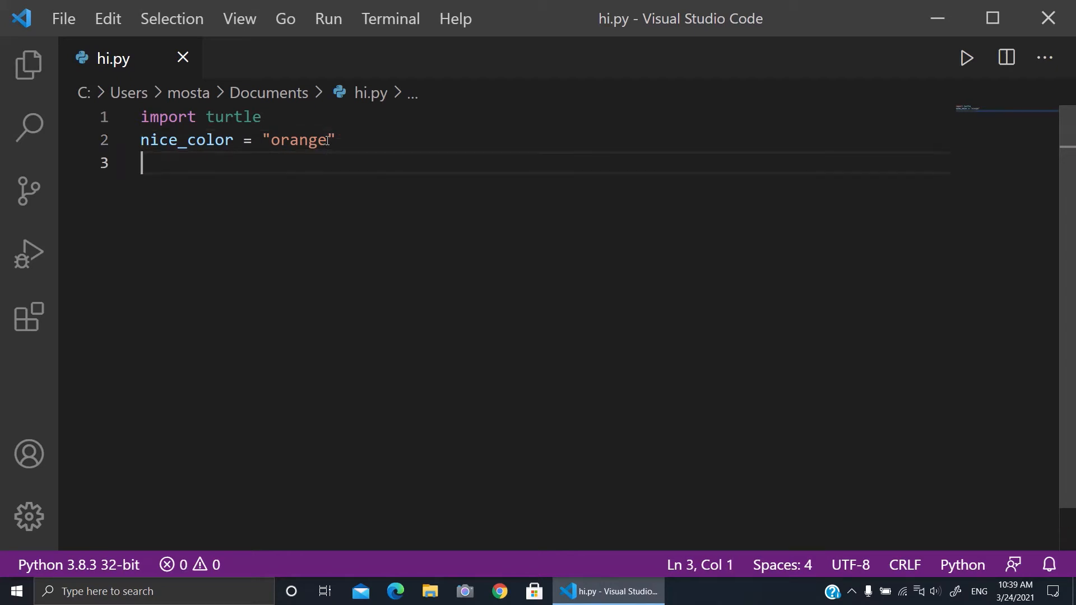
{"action": "type", "text": "mia = turtle."}
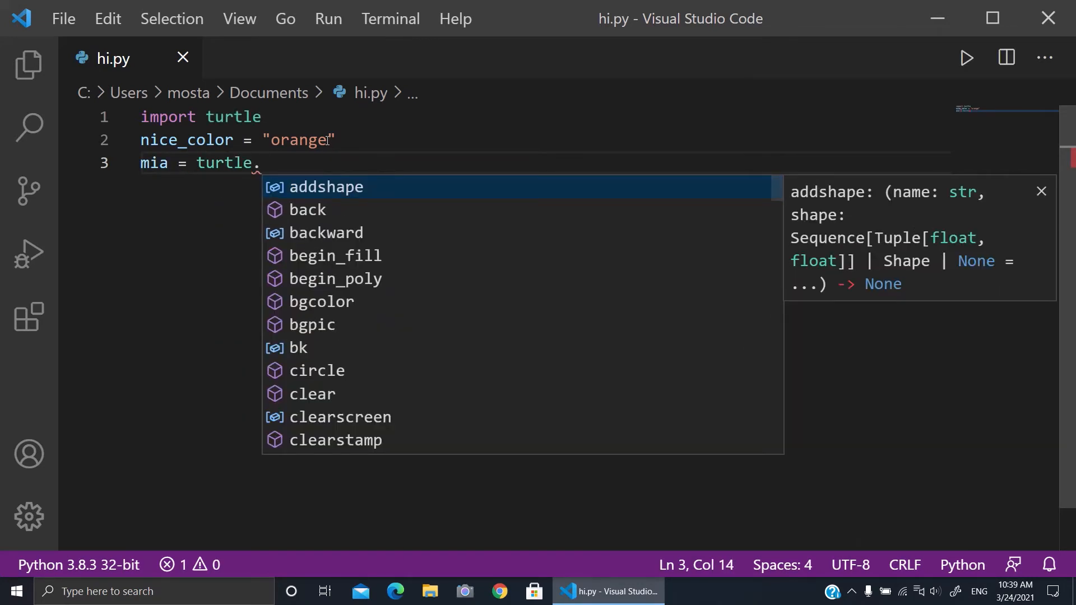
- Complete mia = turtle.Turtle() and add mia.color(nice_color)
{"action": "type", "text": "Turtle("}
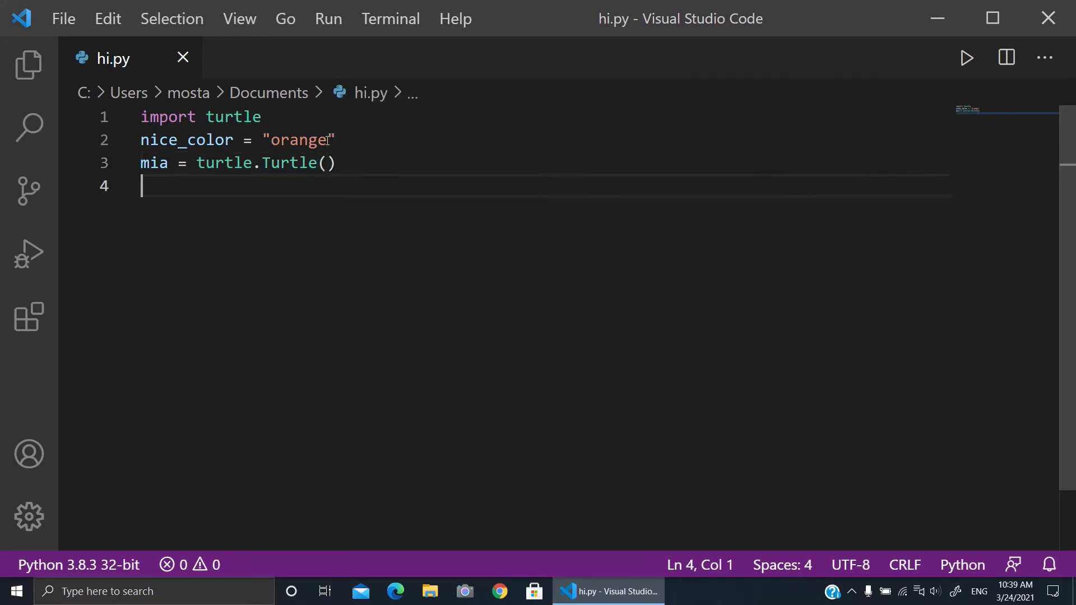
{"action": "type", "text": "mia.color"}
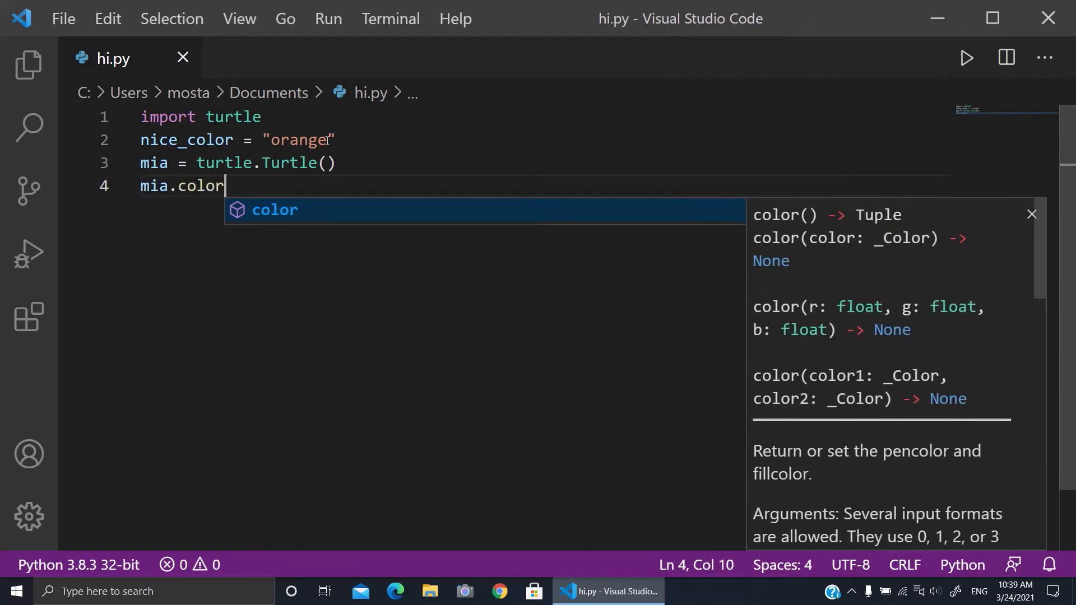
{"action": "type", "text": "("}
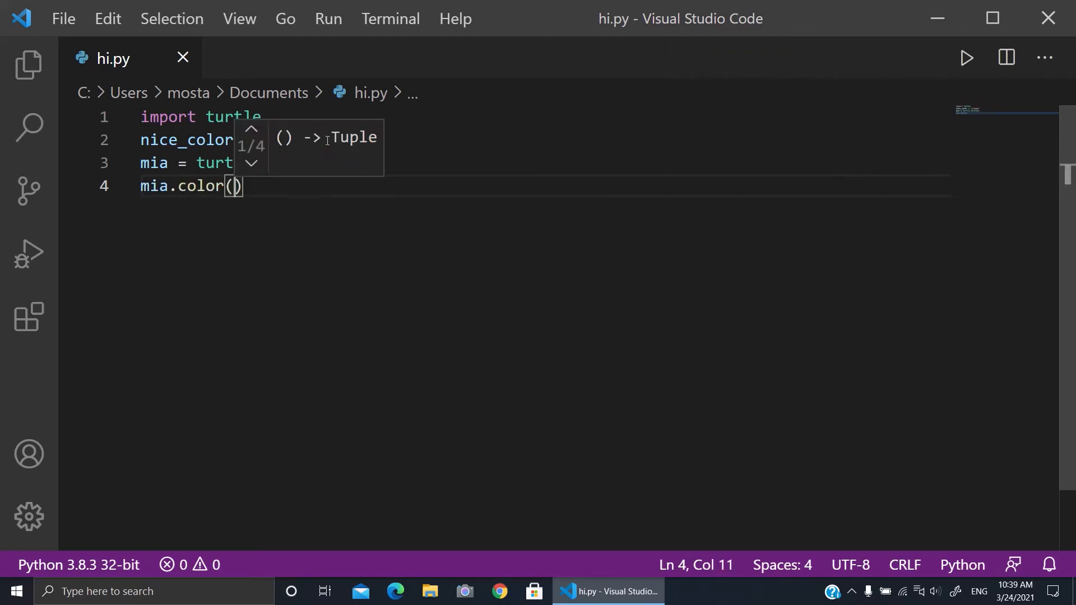
{"action": "type", "text": "nice_color"}
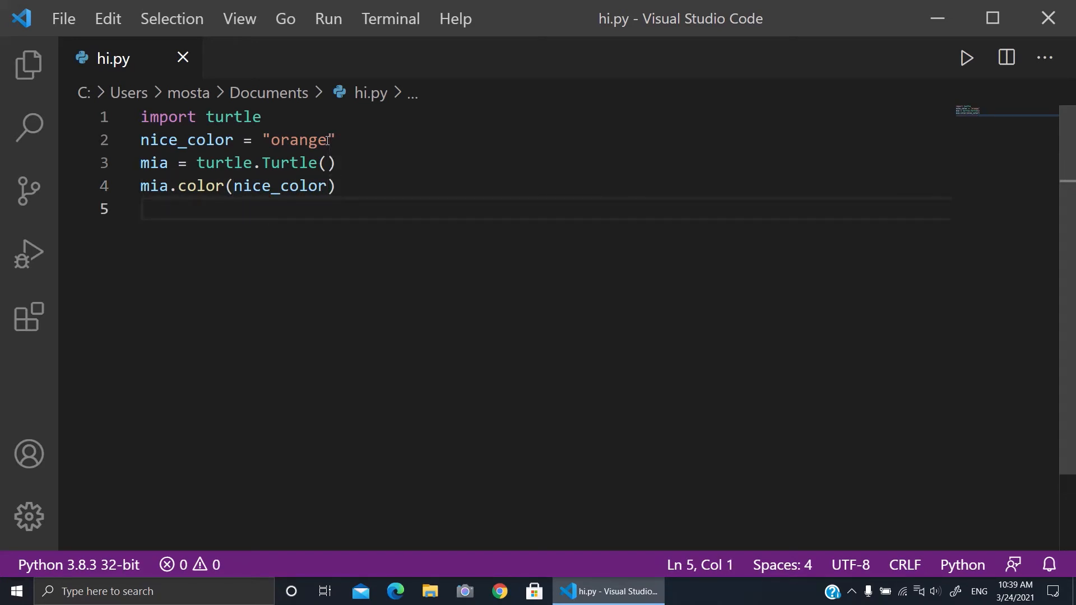
- Write the loop header for side in [1,2,3,4]:
{"action": "type", "text": "for si"}
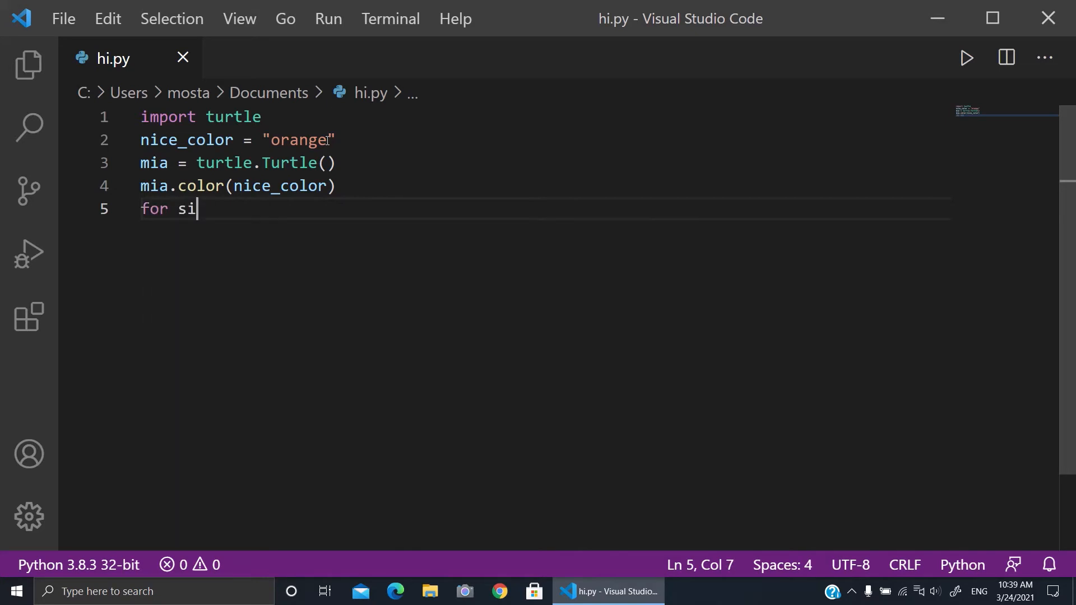
{"action": "type", "text": "de in"}
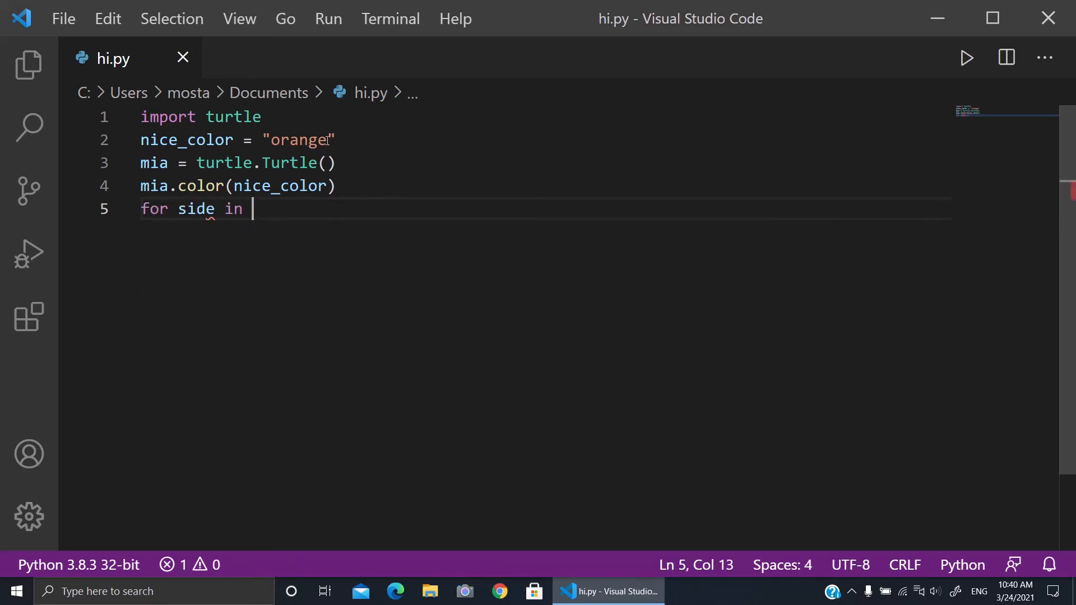
{"action": "type", "text": "[1,"}
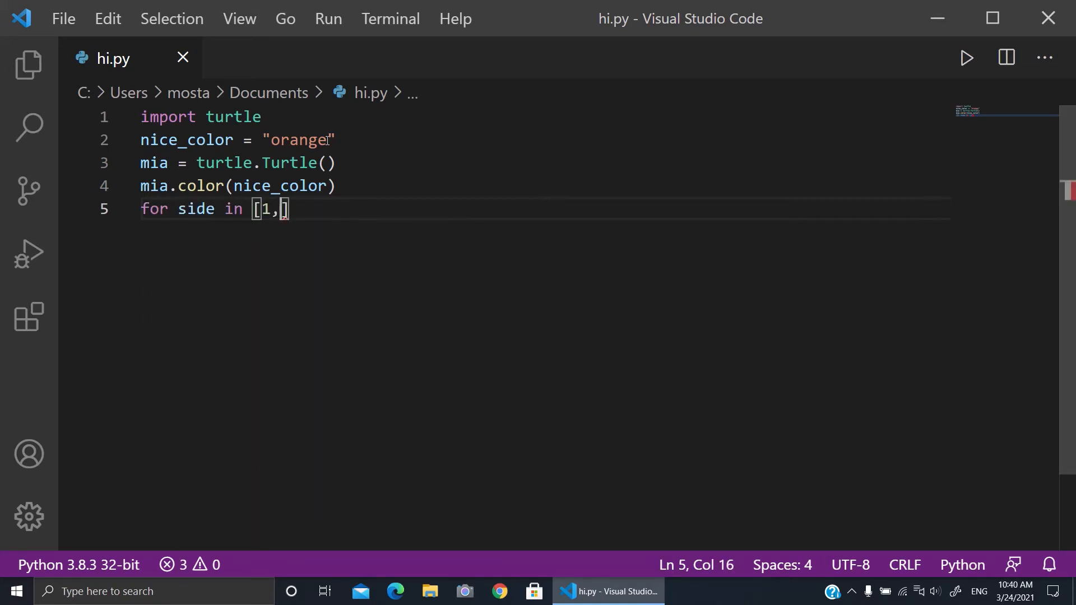
{"action": "type", "text": "2,3,"}
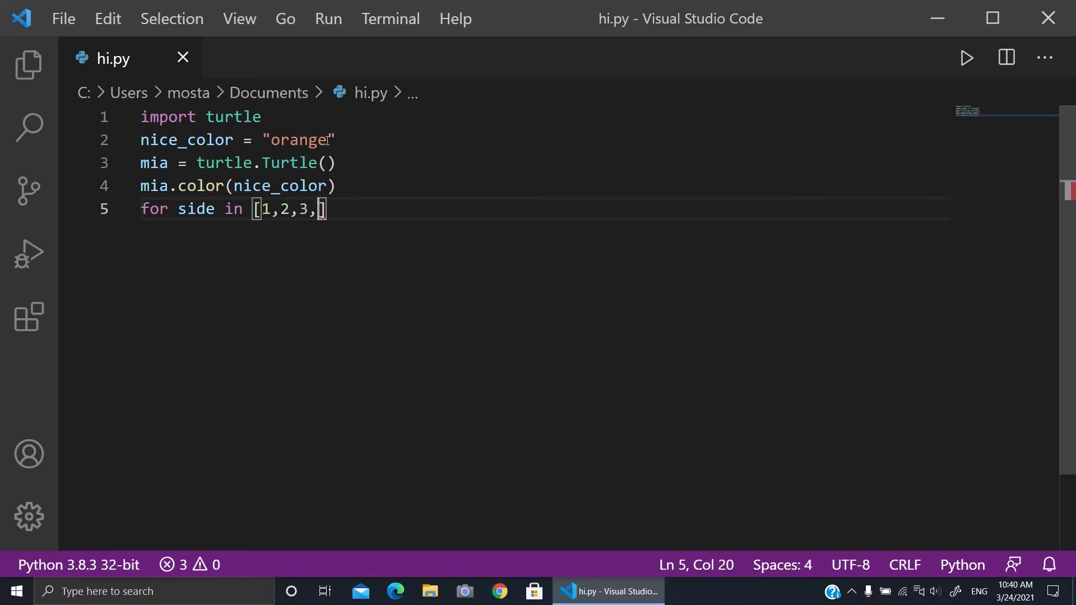
{"action": "type", "text": "4"}
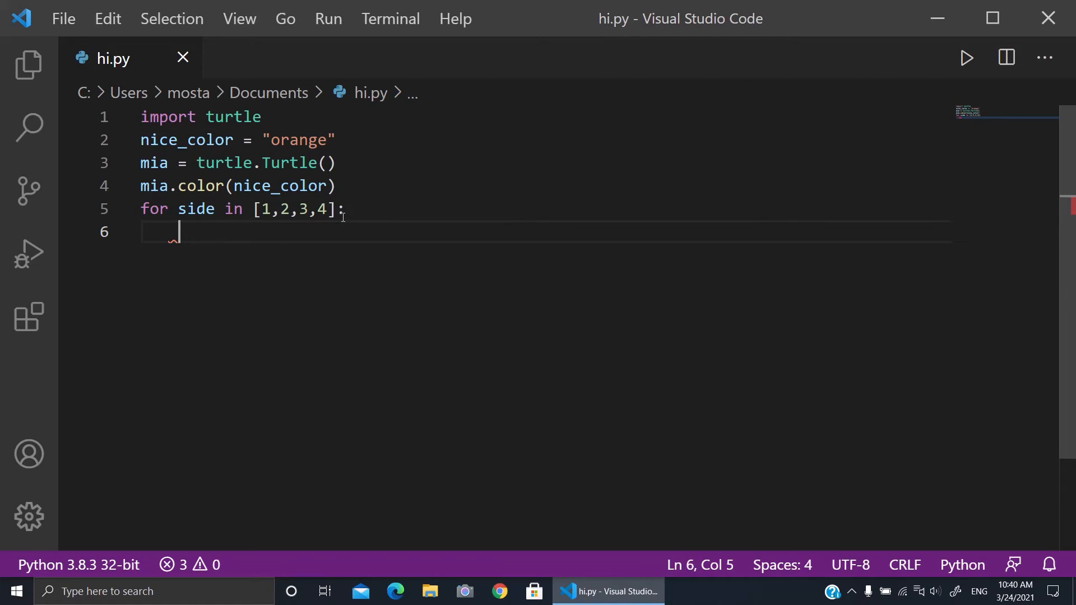
- Add the loop body mia.forward(100) and mia.right(90)
{"action": "type", "text": "mia.for"}
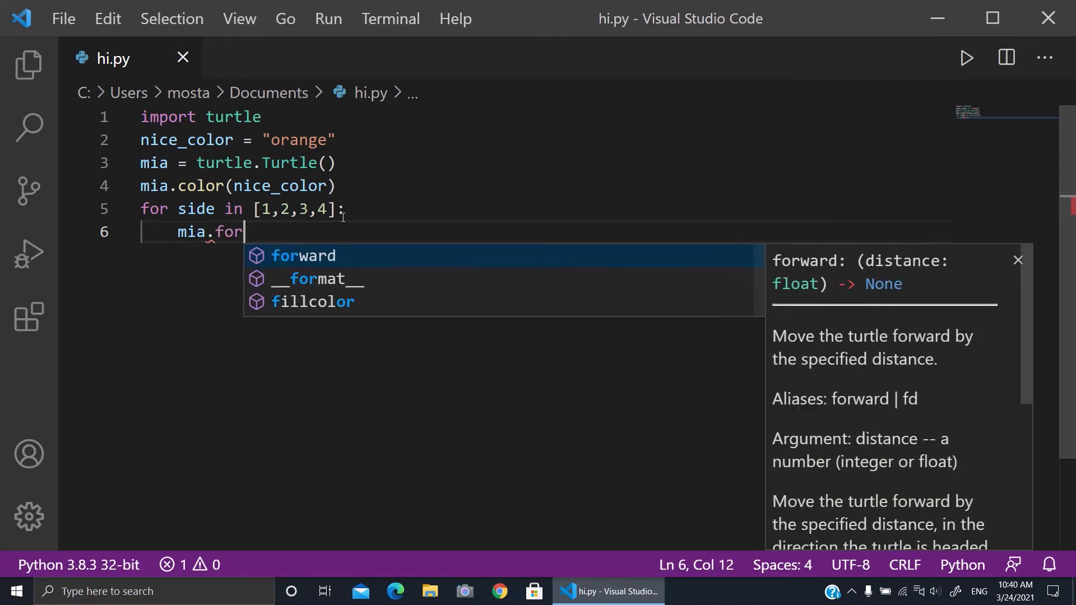
{"action": "type", "text": "ward(100)"}
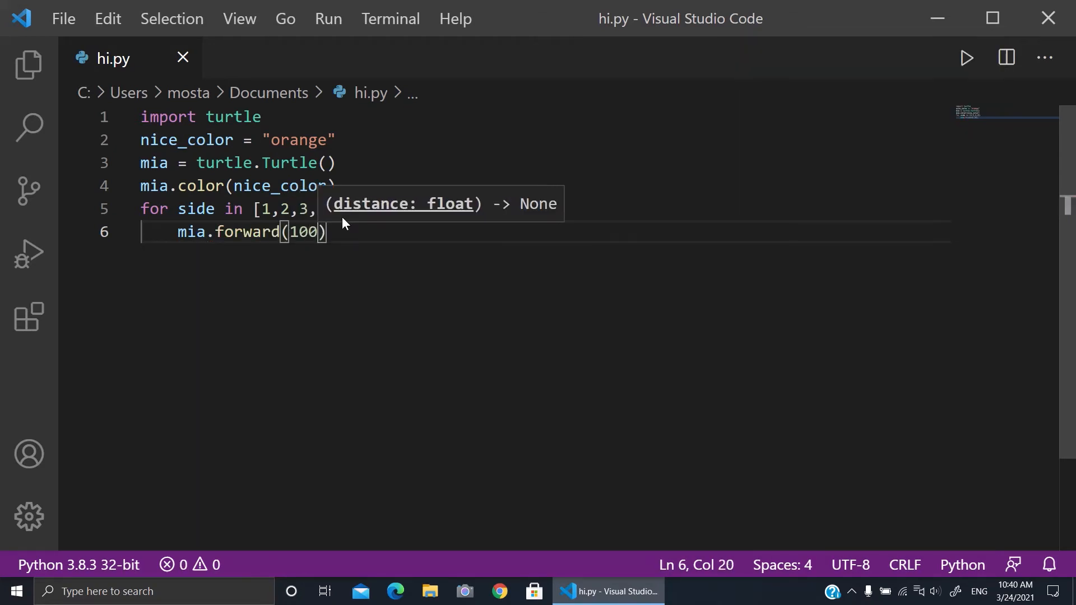
{"action": "type", "text": "mia"}
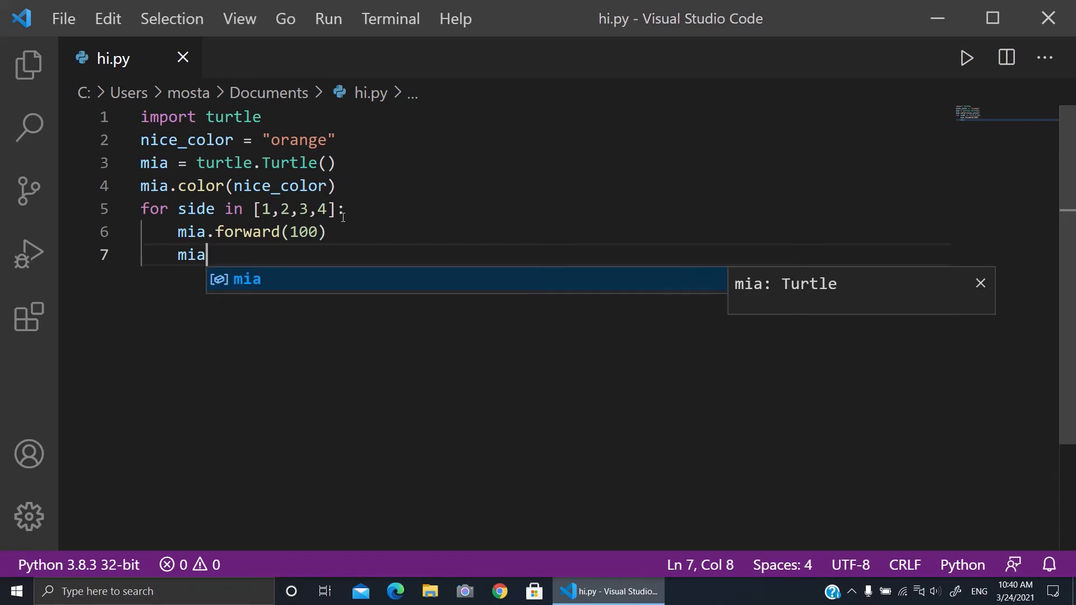
{"action": "type", "text": "."}
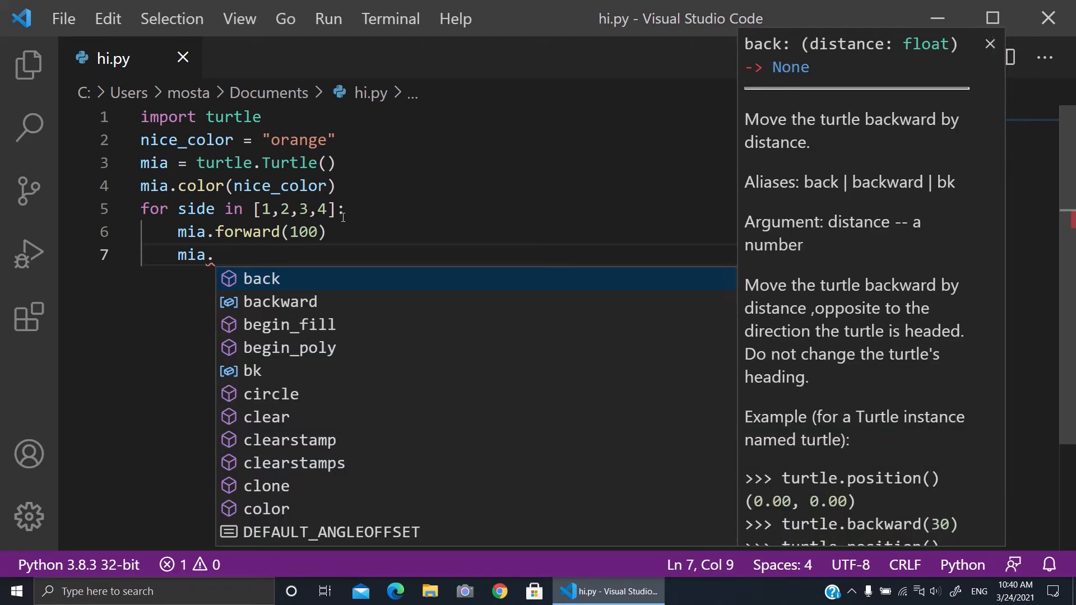
{"action": "type", "text": "right"}
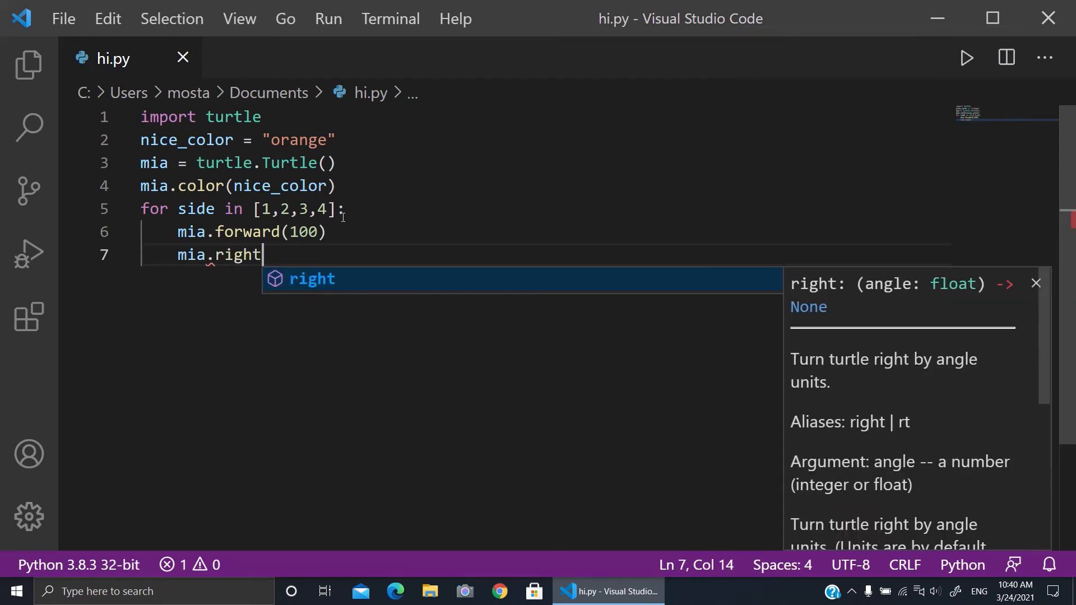
{"action": "type", "text": "(90"}
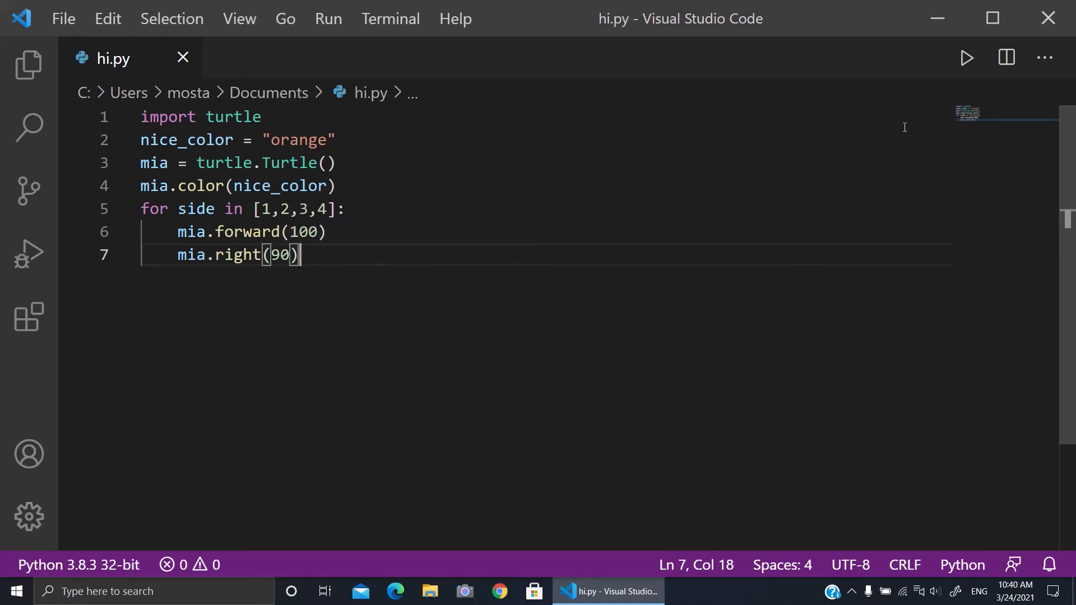
- Run the script to draw the orange square and close the turtle window
{"action": "left_click", "coordinate": [965, 57]}
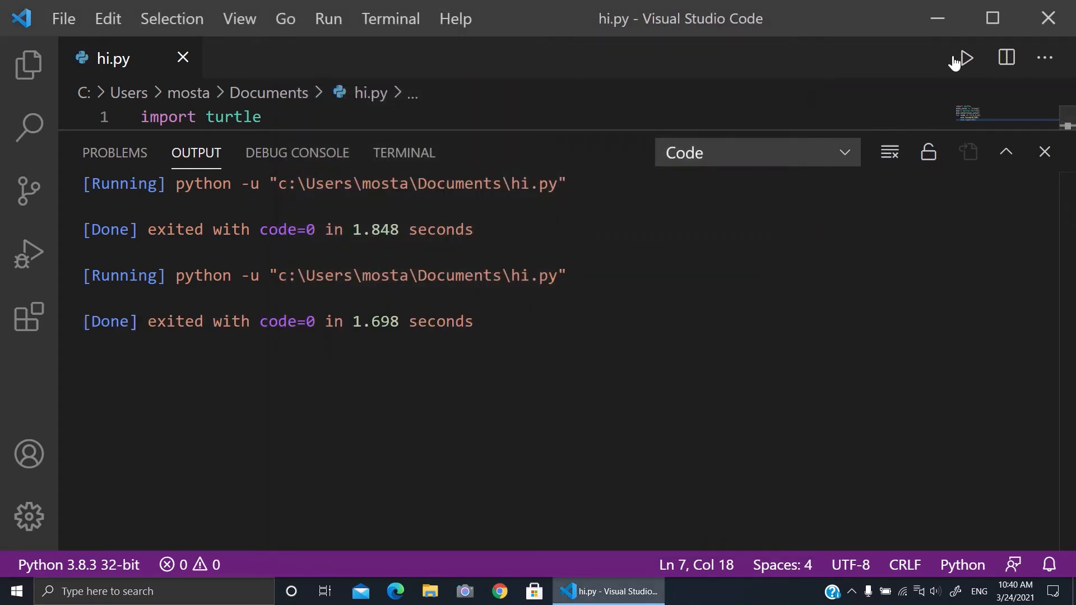
{"action": "left_click", "coordinate": [964, 58]}
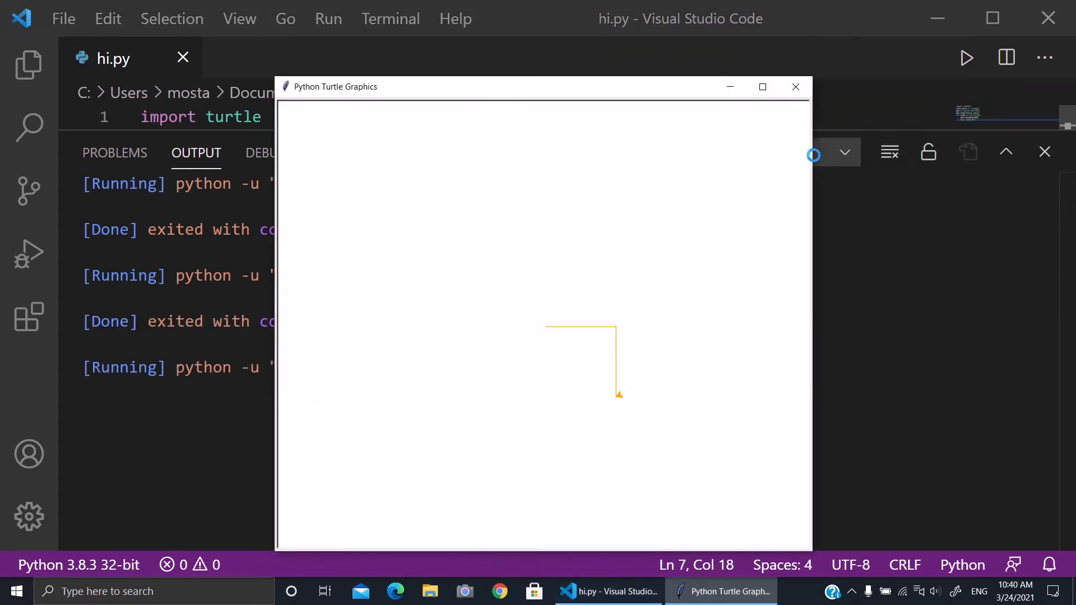
{"action": "left_click", "coordinate": [795, 86]}
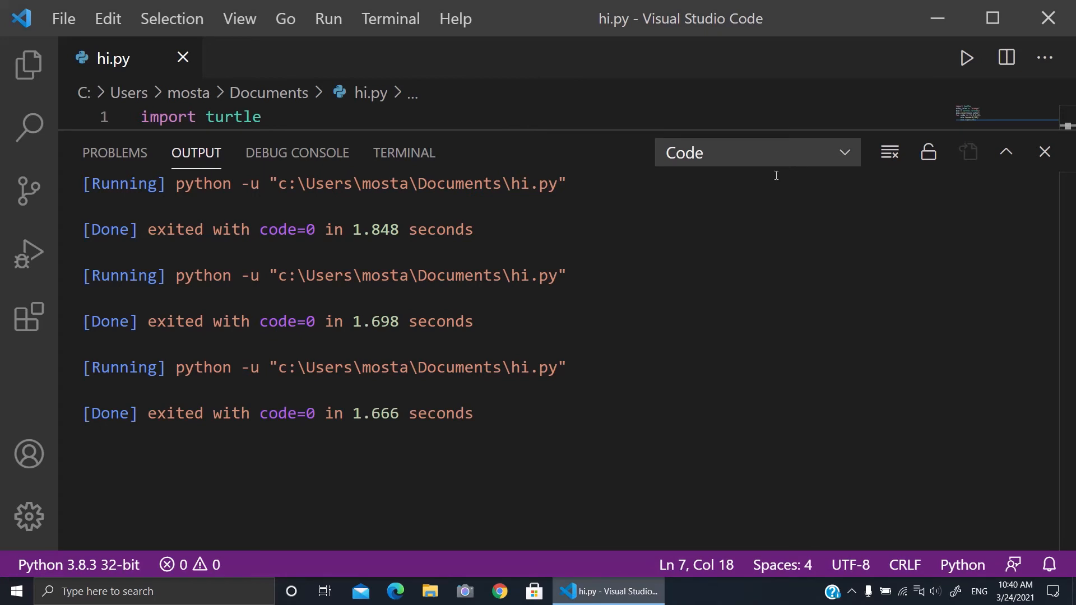
{"action": "mouse_move", "coordinate": [418, 392]}
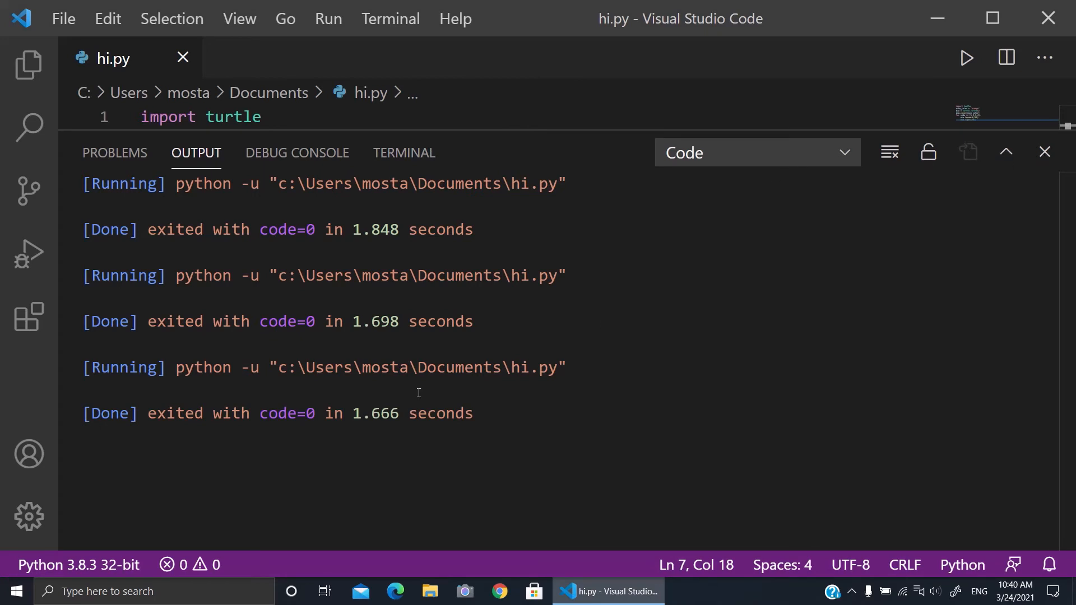
- Run it again via Run Code and close the output to return to the code
{"action": "left_click", "coordinate": [965, 58]}
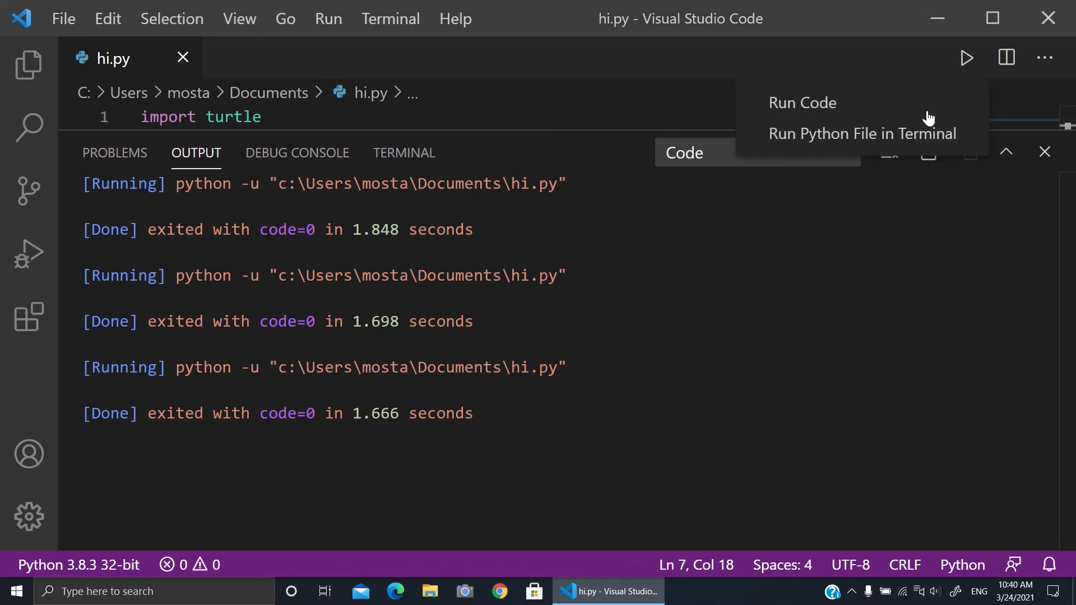
{"action": "left_click", "coordinate": [801, 103]}
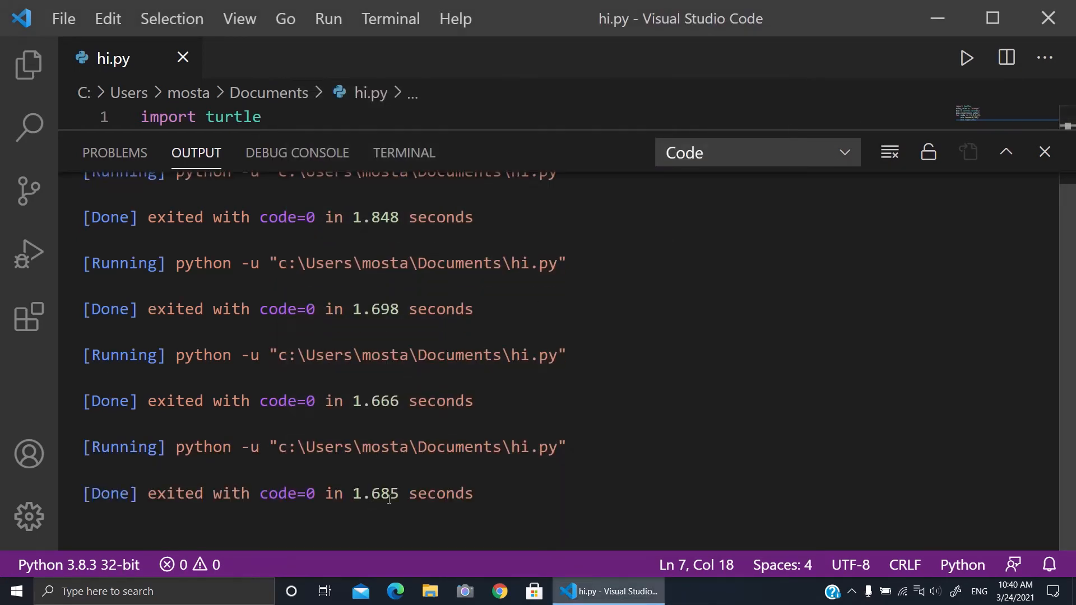
{"action": "left_click", "coordinate": [1043, 152]}
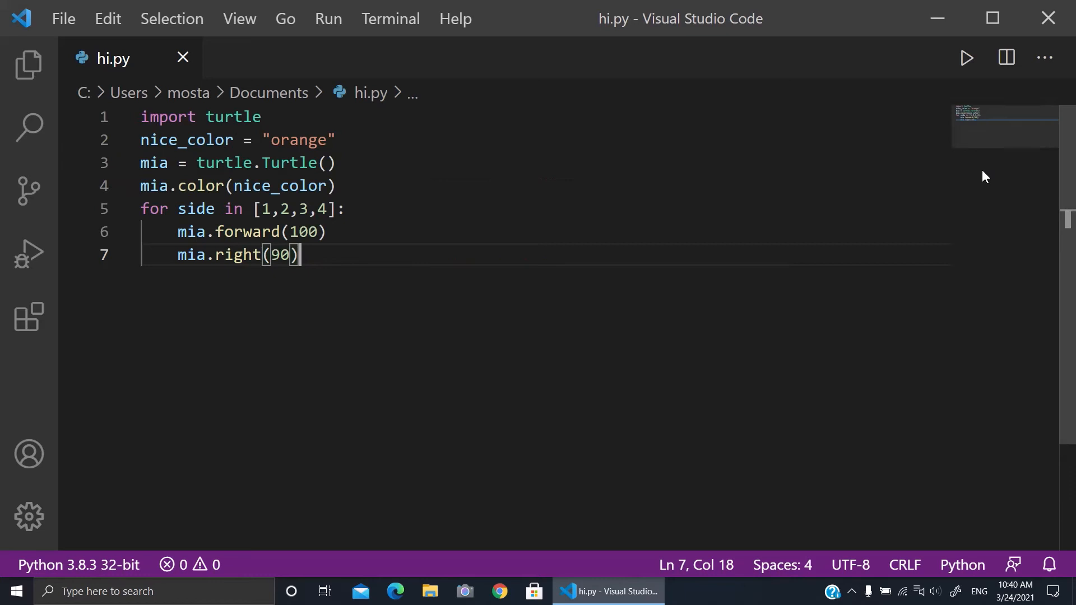
{"action": "mouse_move", "coordinate": [254, 177]}
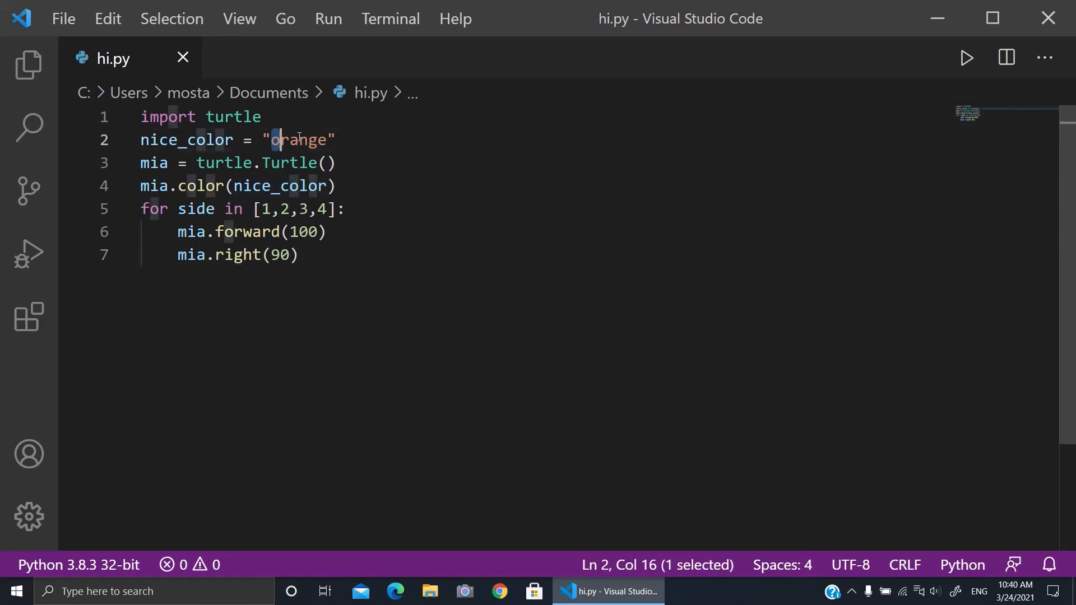
- Set nice_color to "white", run the script and close the output
{"action": "type", "text": "w"}
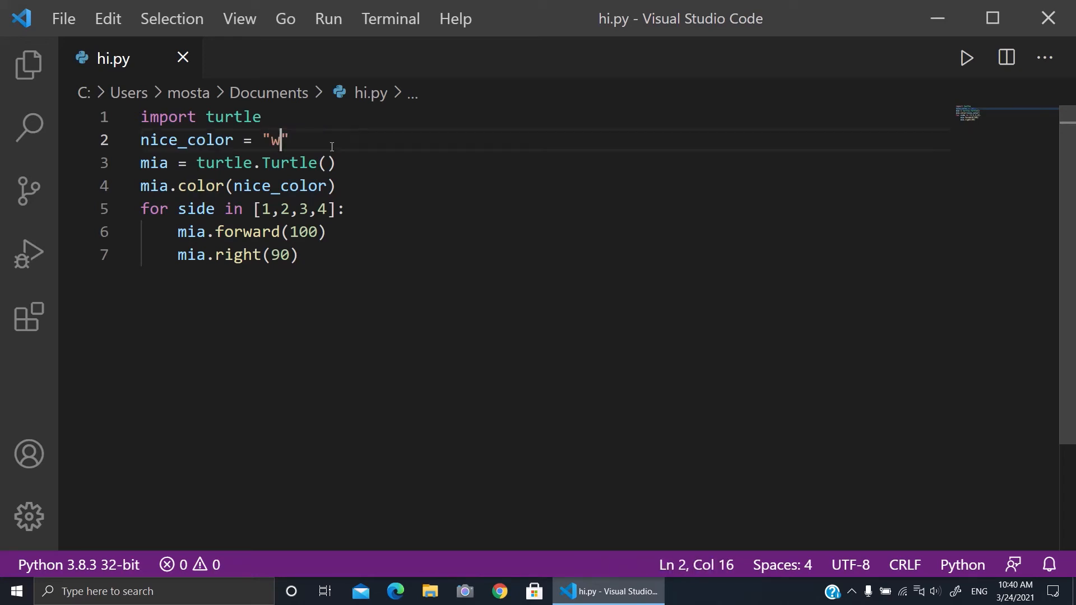
{"action": "type", "text": "hite"}
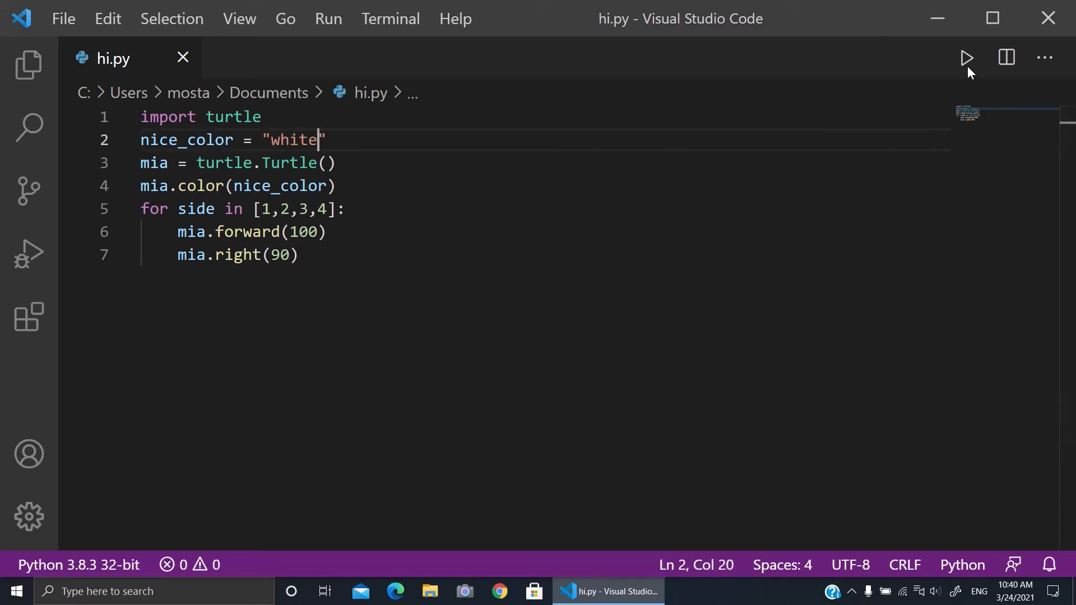
{"action": "left_click", "coordinate": [965, 57]}
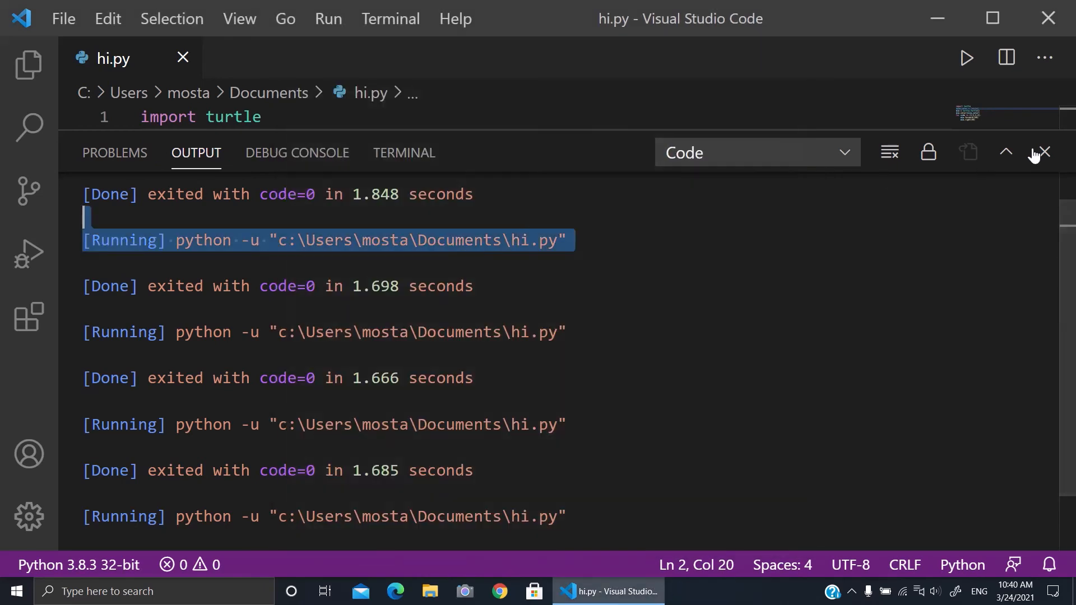
{"action": "left_click", "coordinate": [1048, 151]}
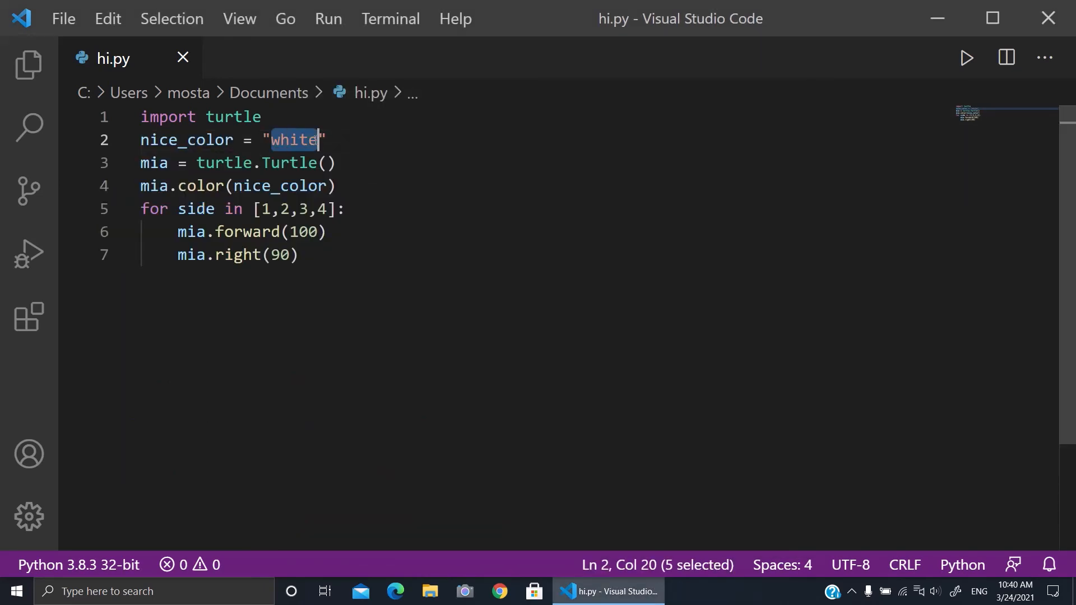
{"action": "mouse_move", "coordinate": [290, 163]}
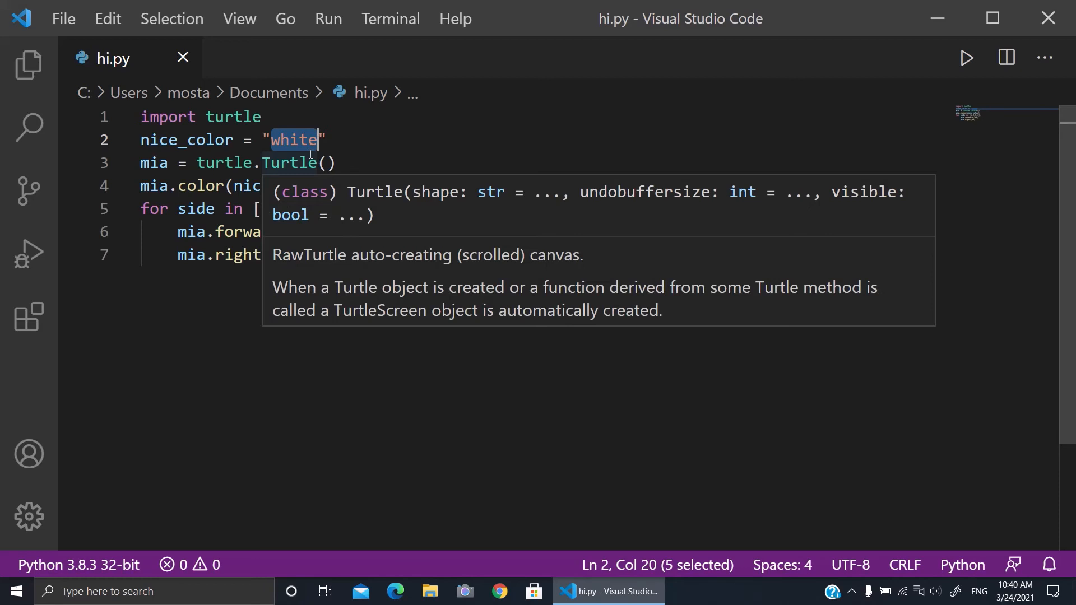
- Set nice_color to "lightblue", run it and close the drawing output
{"action": "type", "text": "li"}
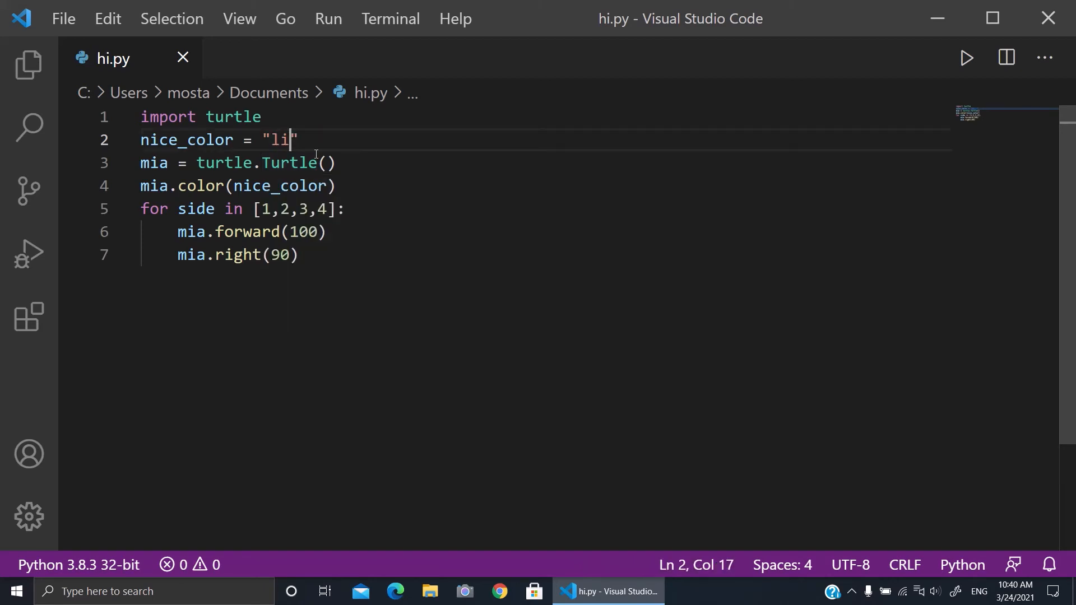
{"action": "type", "text": "ghtblue"}
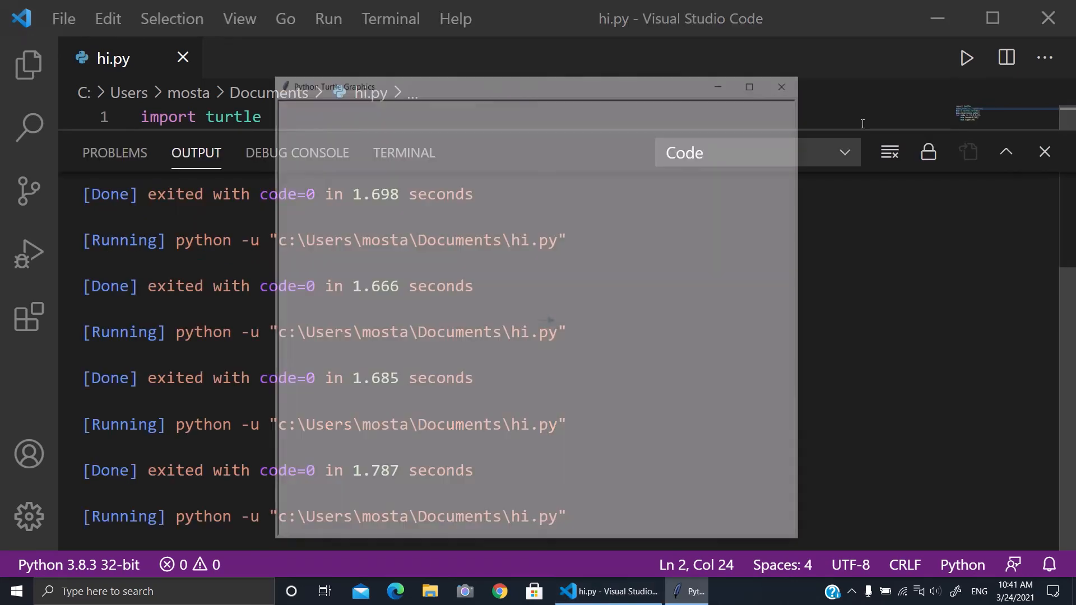
{"action": "left_click", "coordinate": [780, 87]}
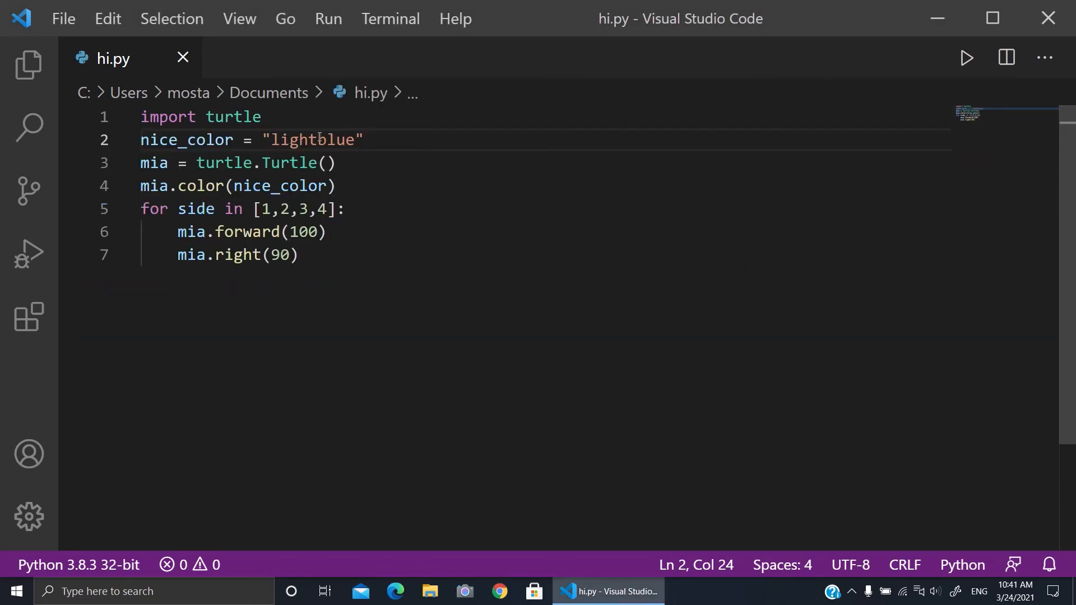
- Try "lightred" as nice_color; the run fails with a bad color string error, then close the output
{"action": "double_click", "coordinate": [336, 140]}
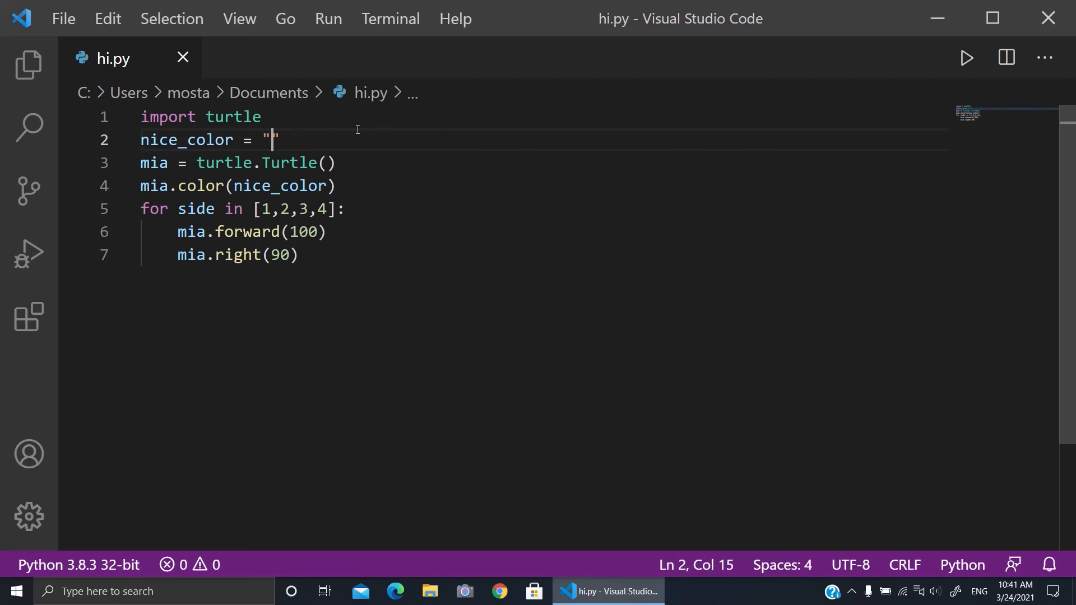
{"action": "type", "text": "l"}
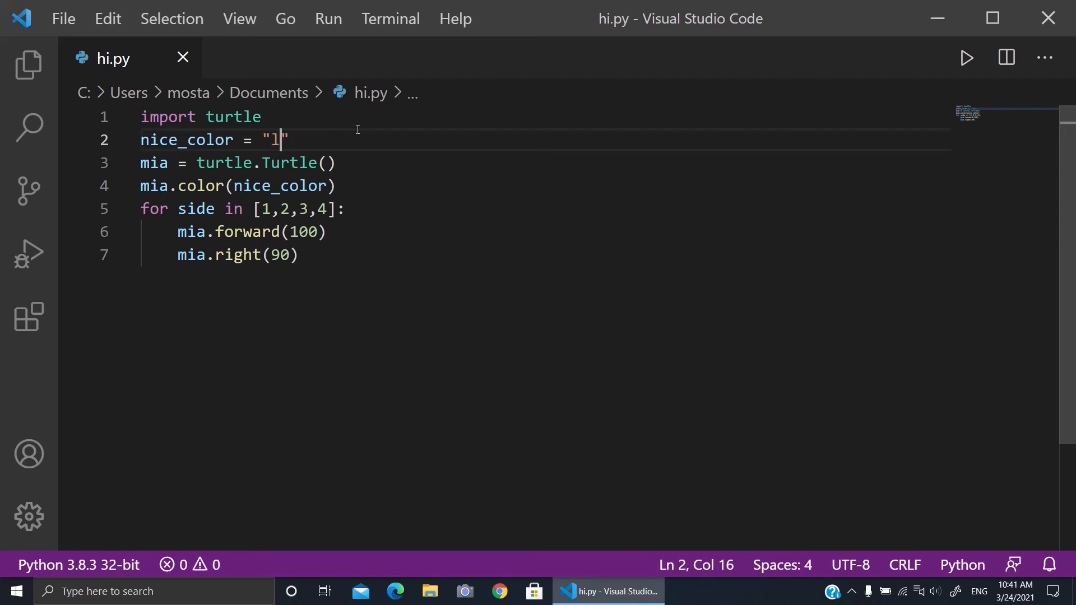
{"action": "type", "text": "ight r"}
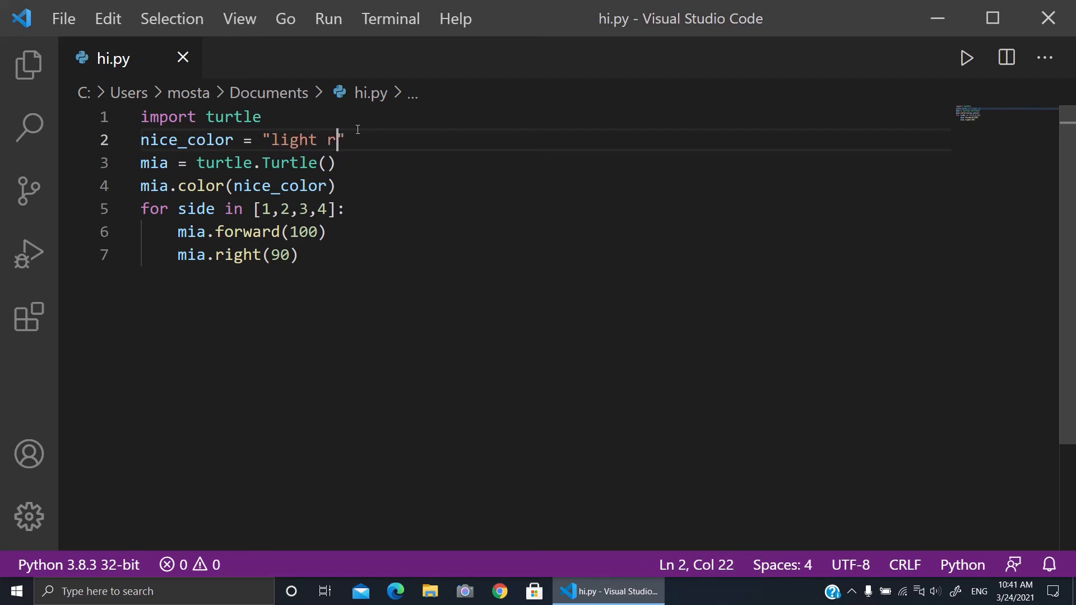
{"action": "left_click", "coordinate": [963, 57]}
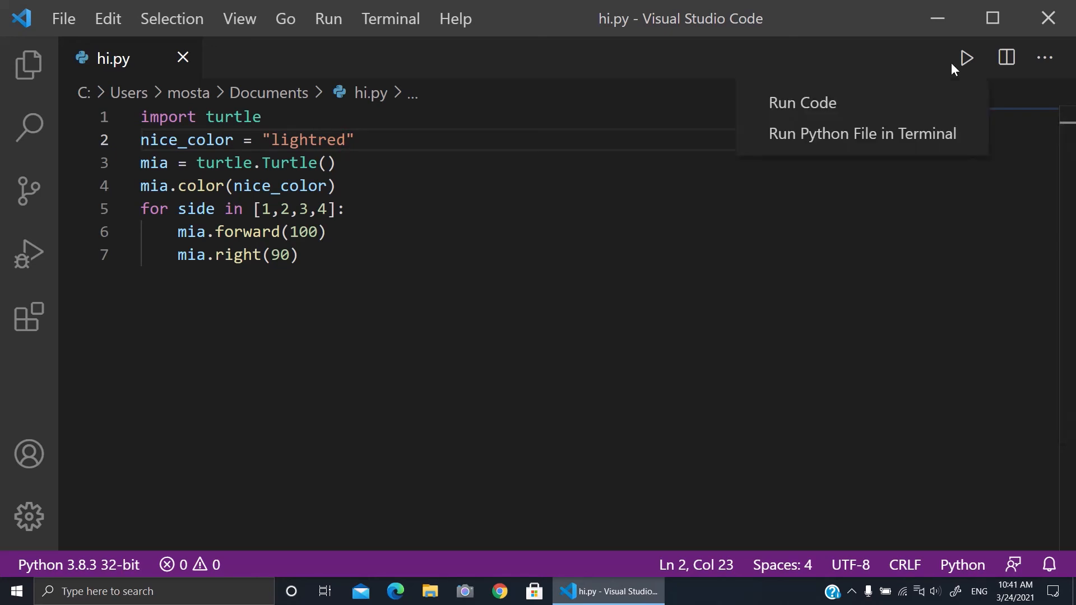
{"action": "left_click", "coordinate": [801, 102]}
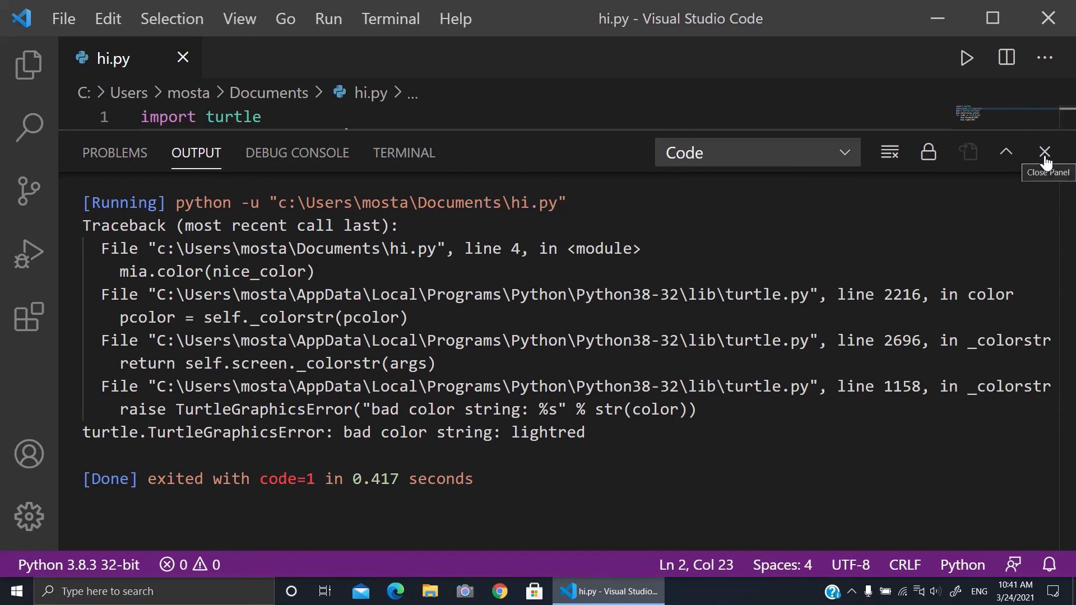
{"action": "left_click", "coordinate": [1043, 151]}
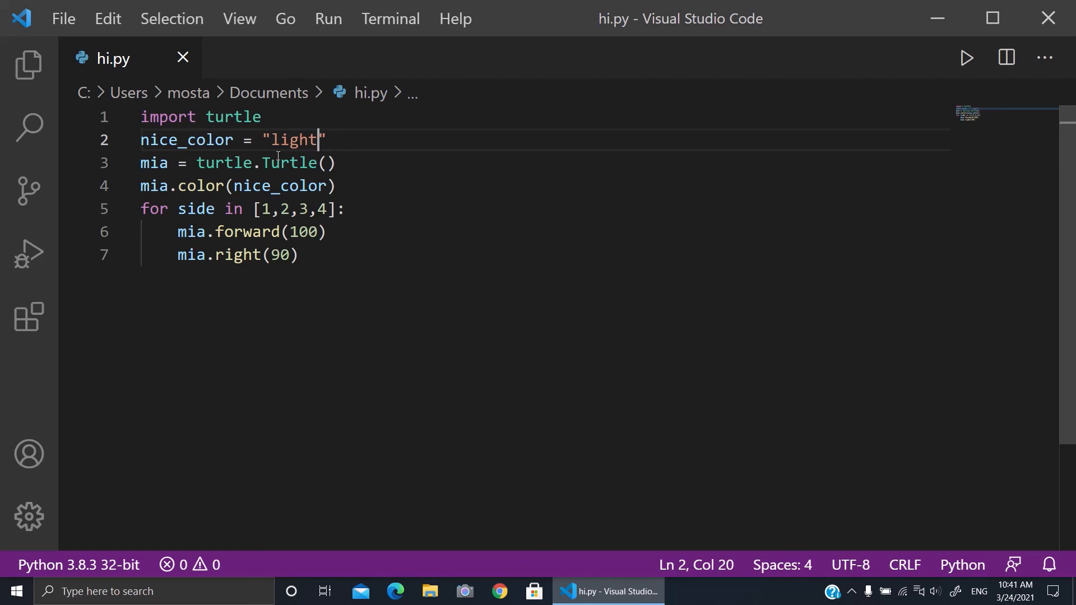
- Finish nice_color as 'lightgreen', run hi.py via Run Code, then select nice_color in the editor
{"action": "type", "text": "green"}
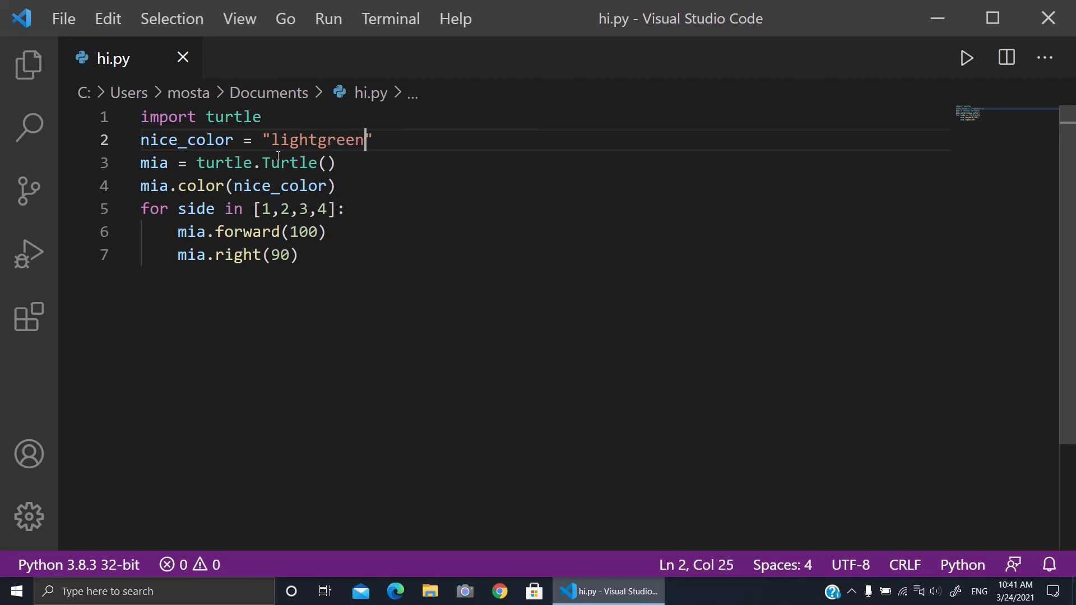
{"action": "left_click", "coordinate": [965, 57]}
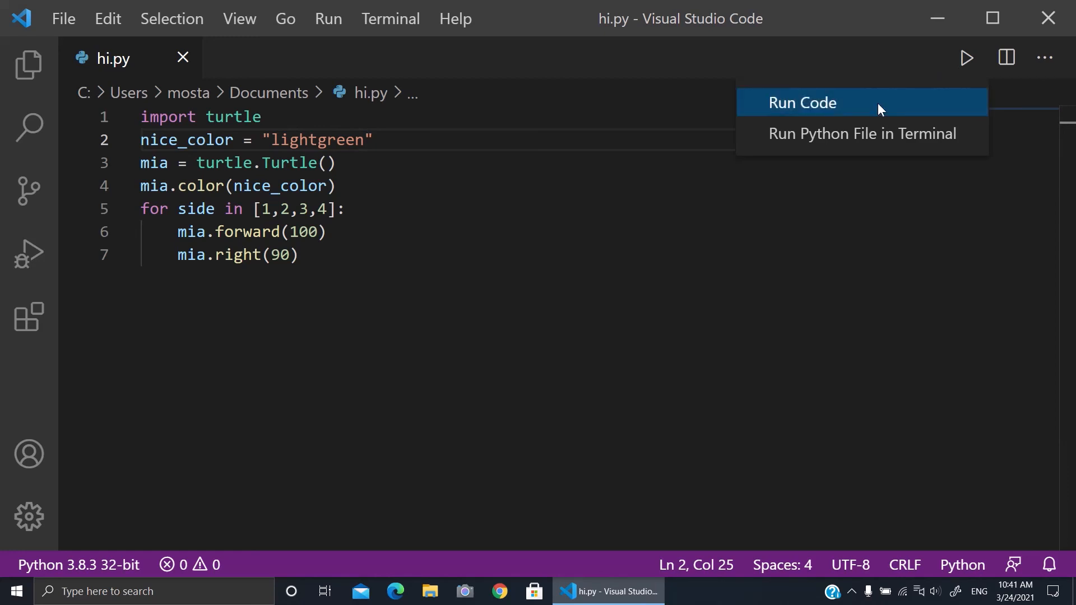
{"action": "left_click", "coordinate": [800, 104]}
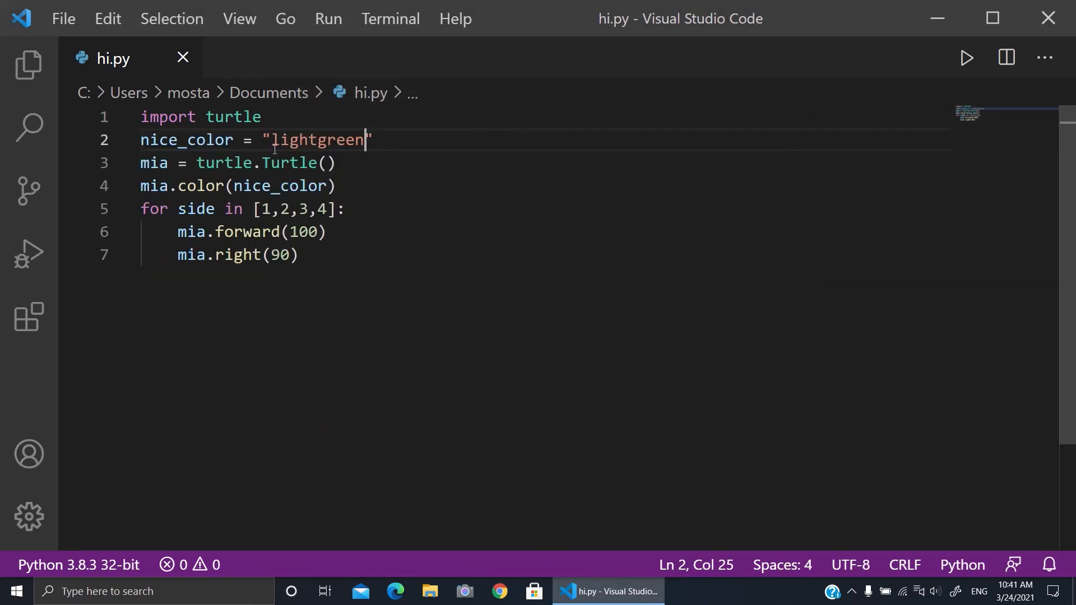
{"action": "double_click", "coordinate": [275, 186]}
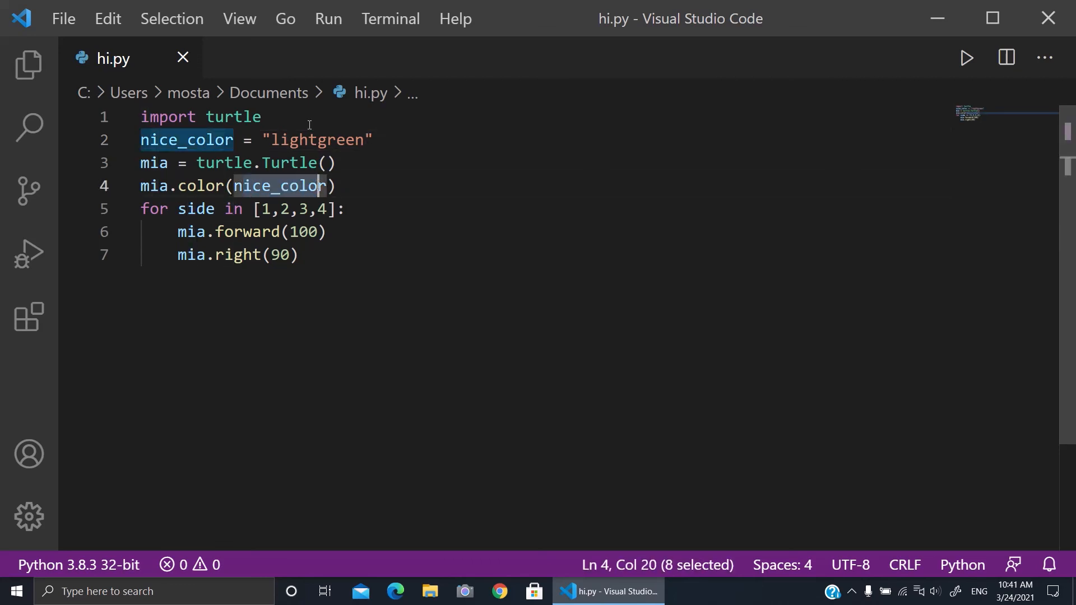